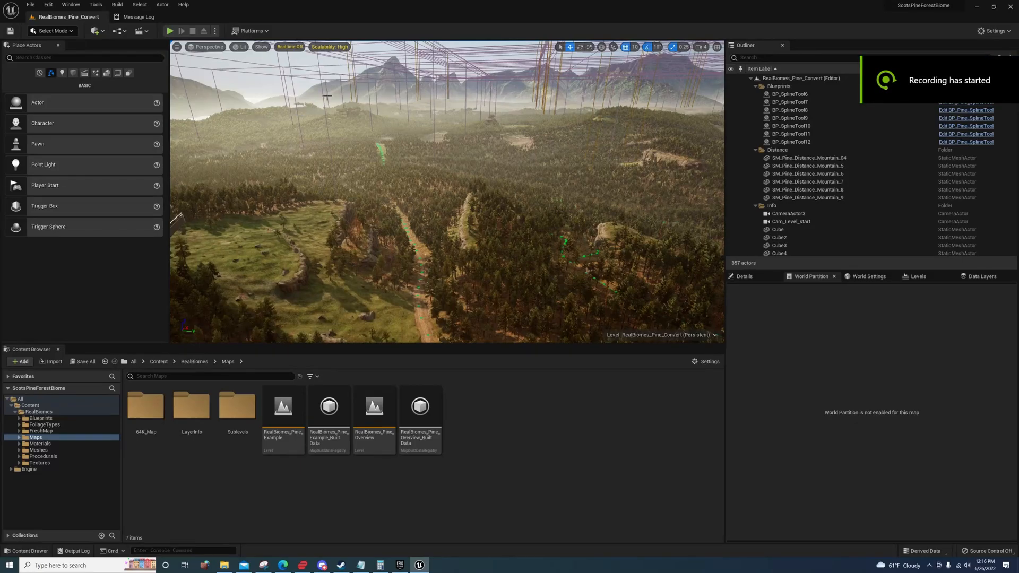
mouse_move(38, 5)
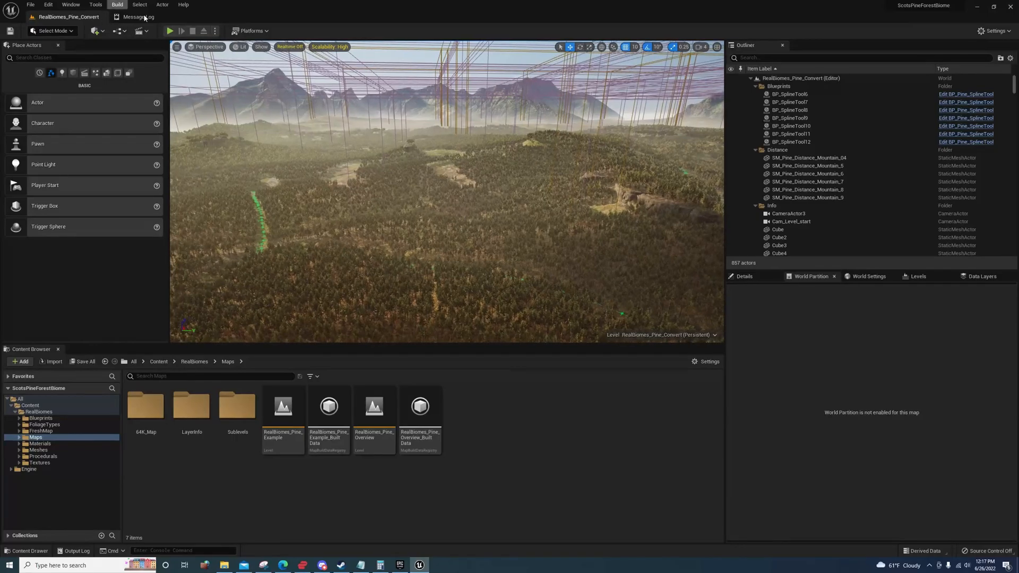
mouse_move(170, 30)
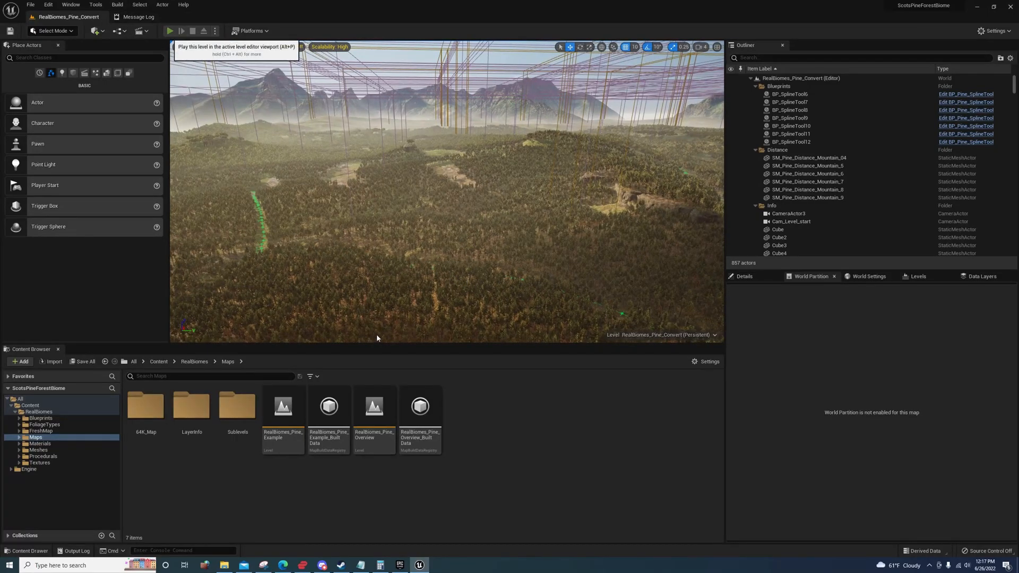
Run a brief play session of the level in the viewport and stop it
click(170, 30)
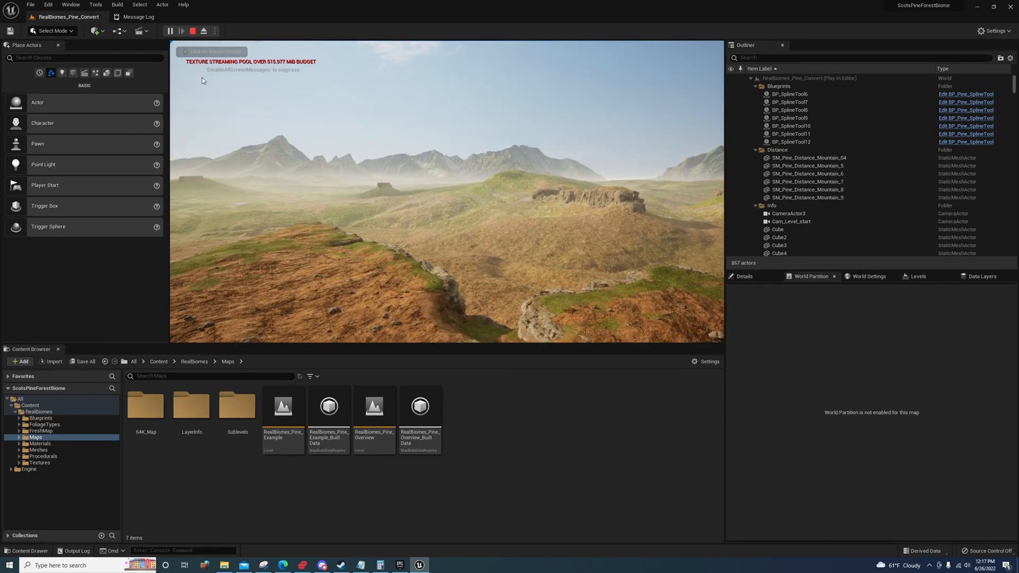
click(200, 29)
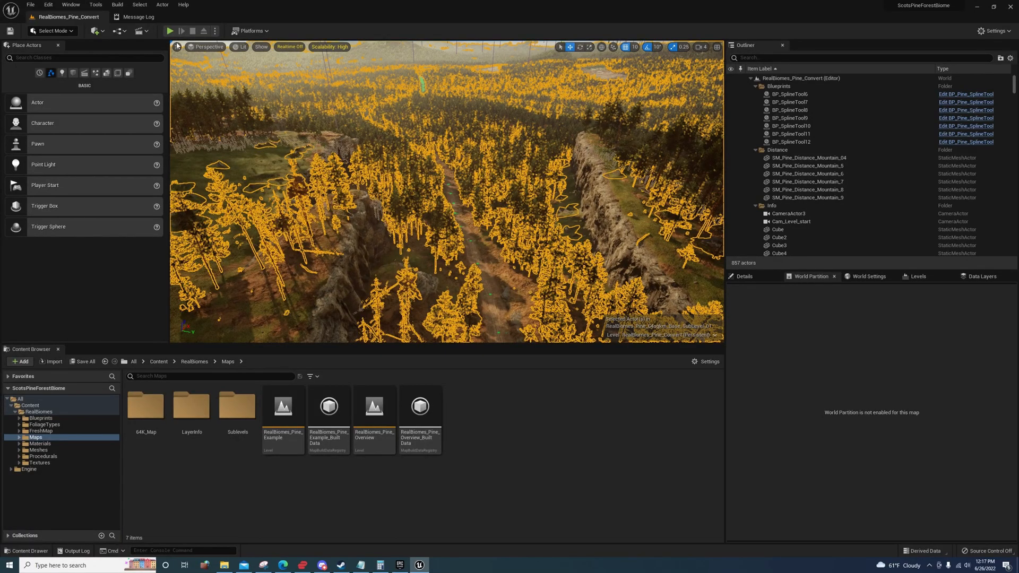
Start Convert Level to World Partition from the Tools menu
click(80, 4)
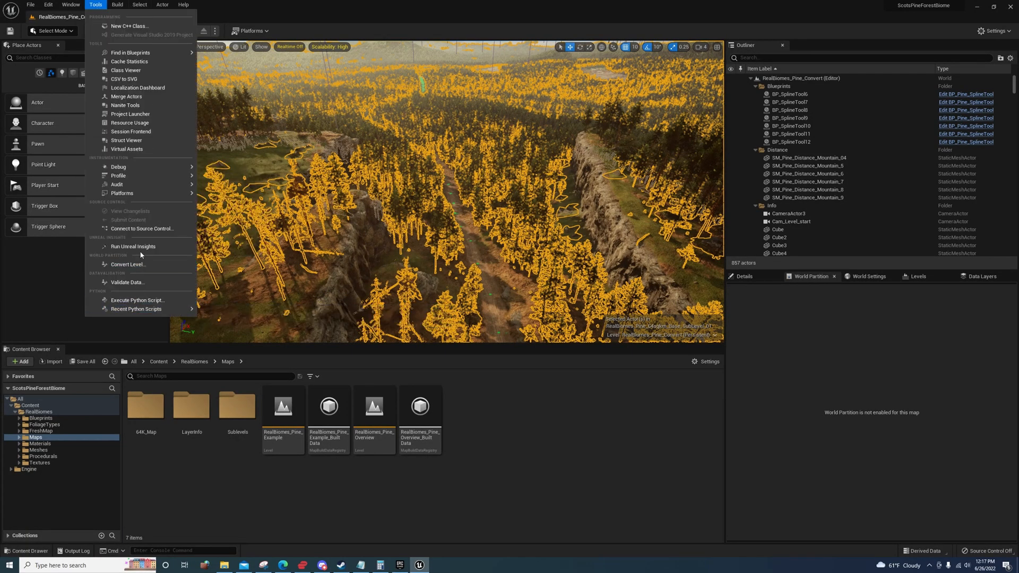
mouse_move(127, 264)
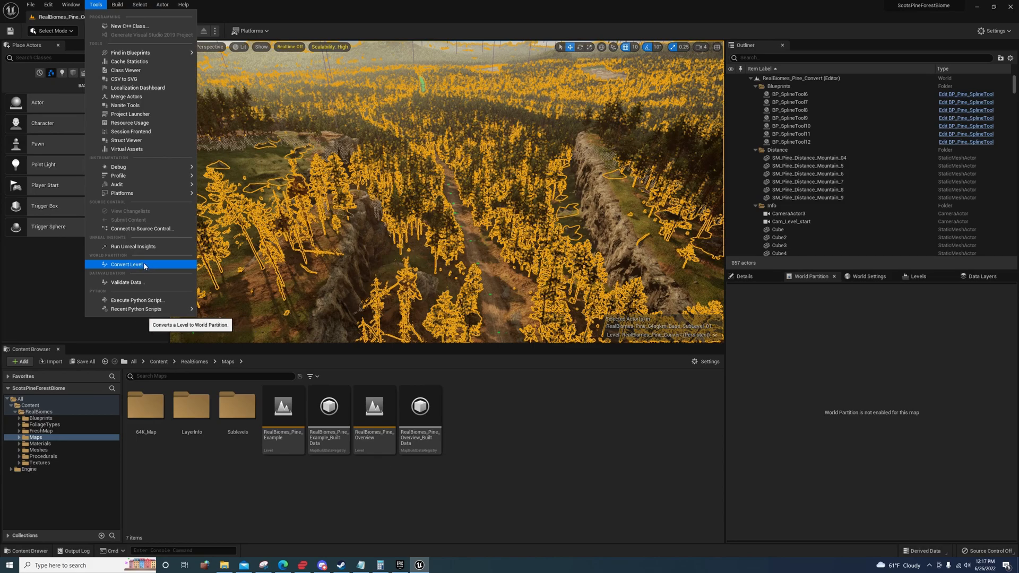
click(128, 264)
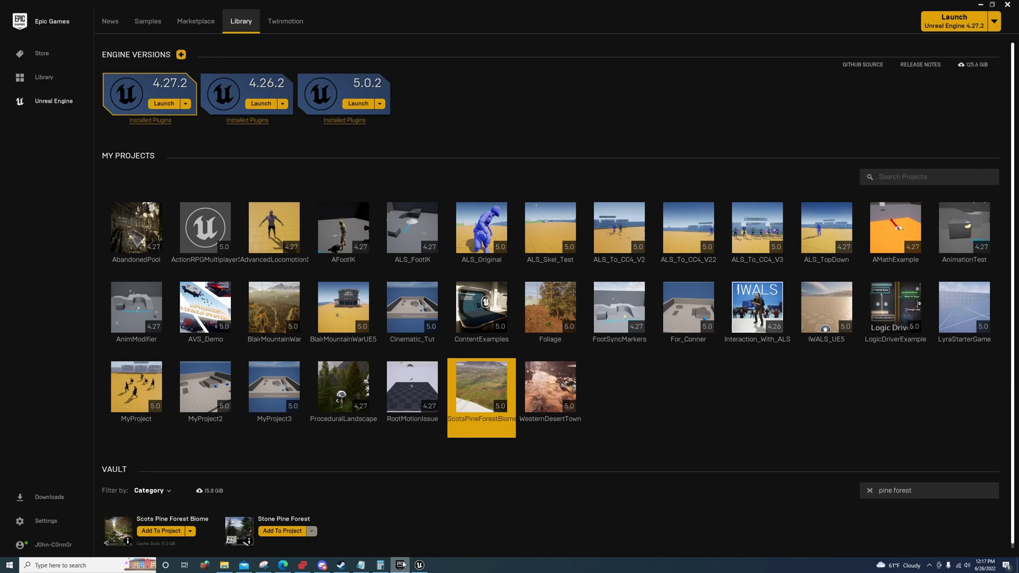
mouse_move(401, 565)
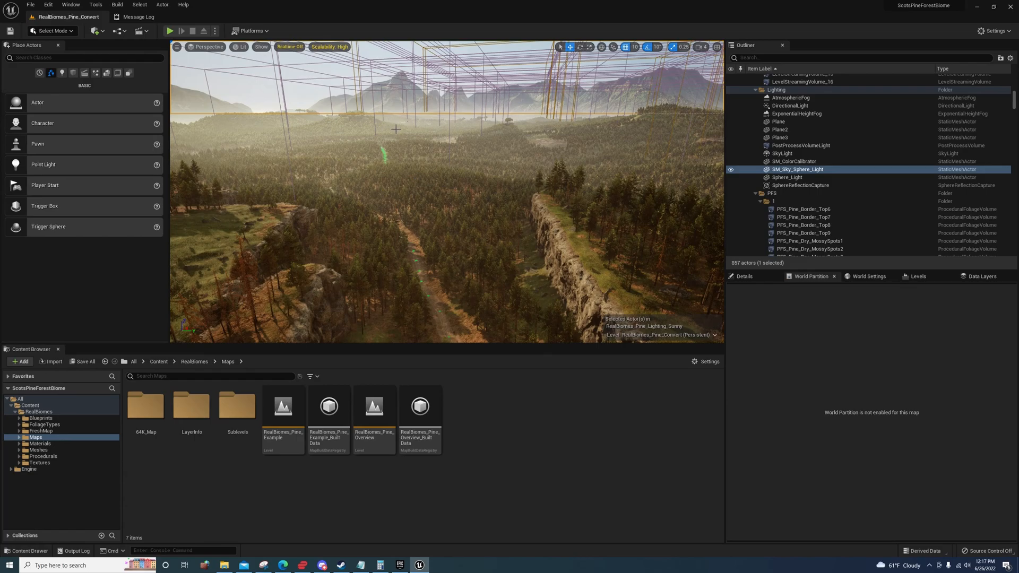
mouse_move(380, 140)
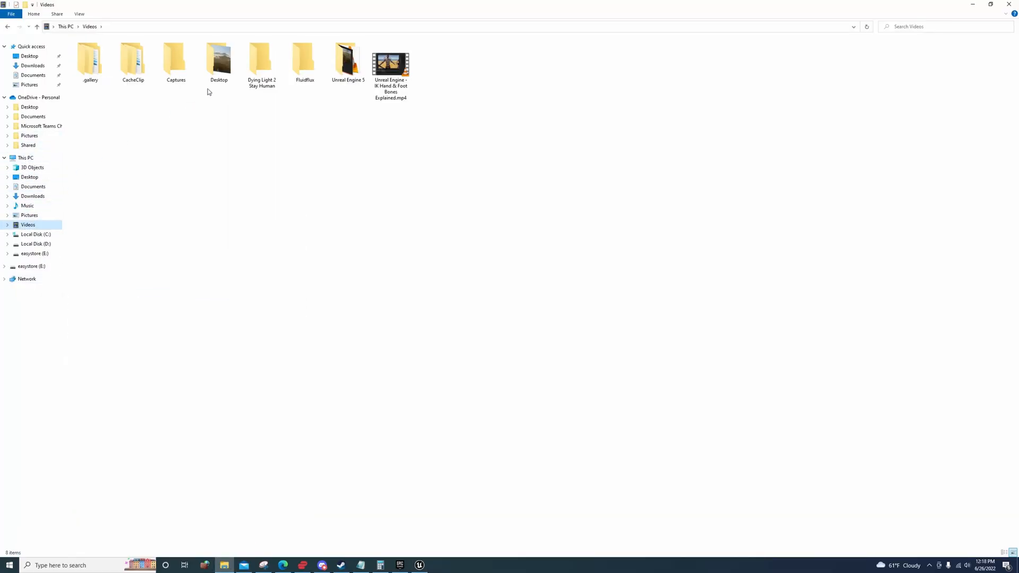
Open the Desktop folder under Videos and view the saved forest screenshot PNG
double_click(219, 58)
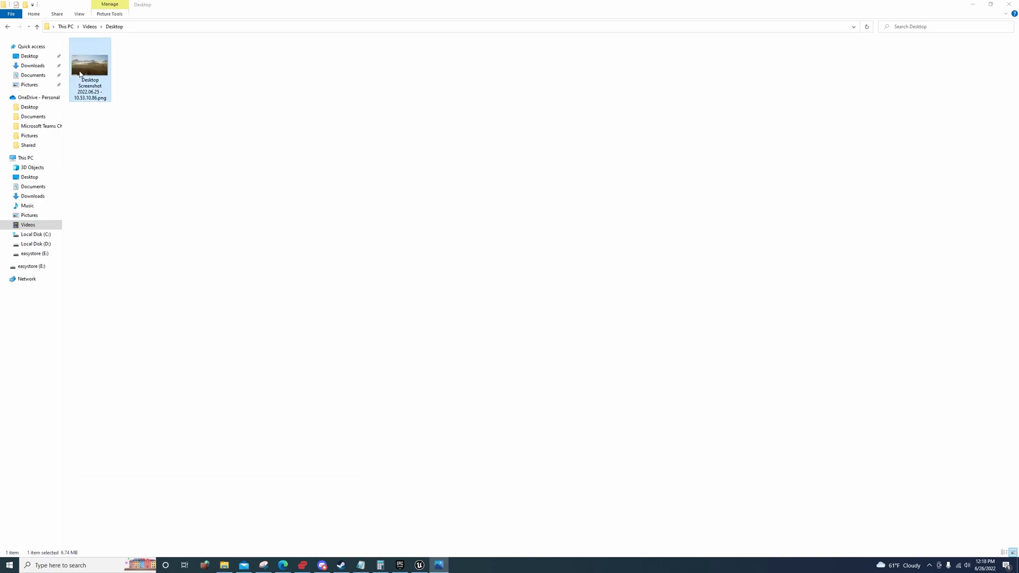
click(418, 564)
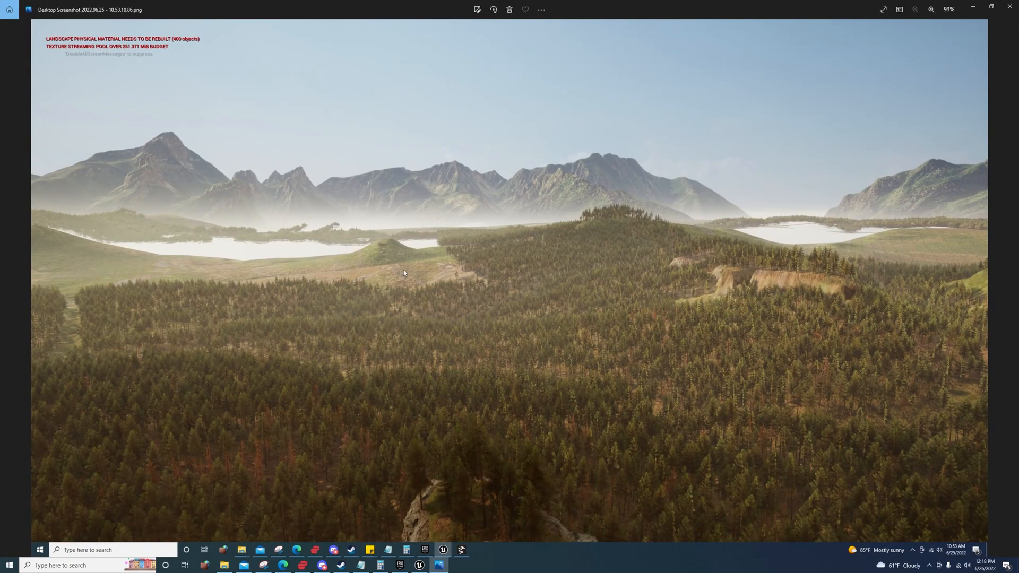
mouse_move(540, 263)
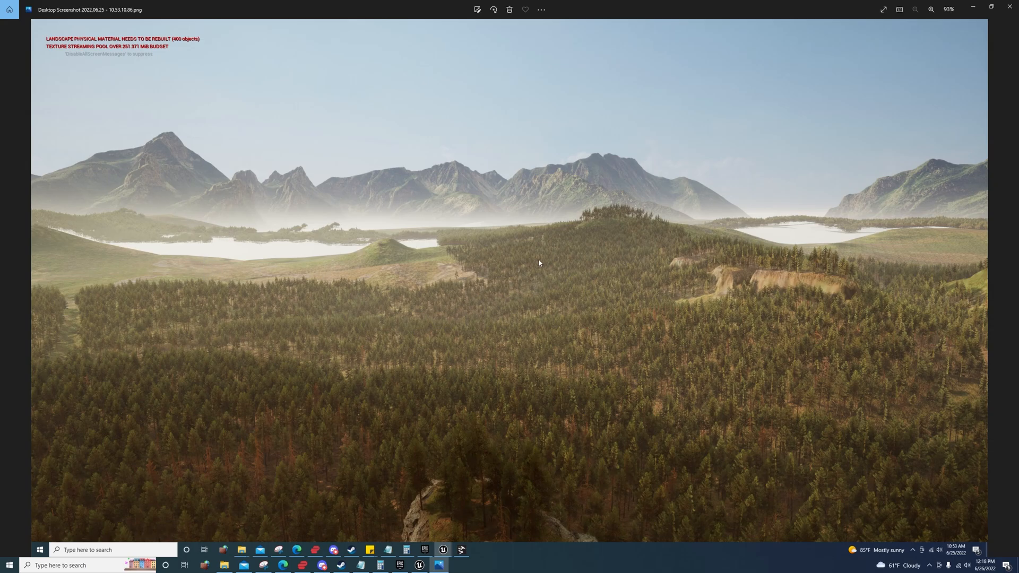
mouse_move(523, 253)
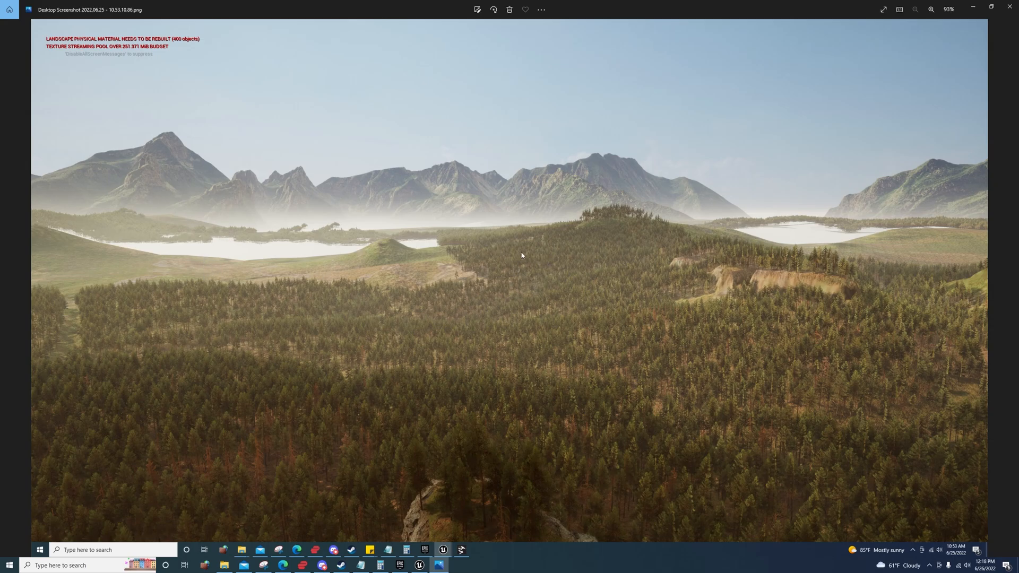
mouse_move(458, 240)
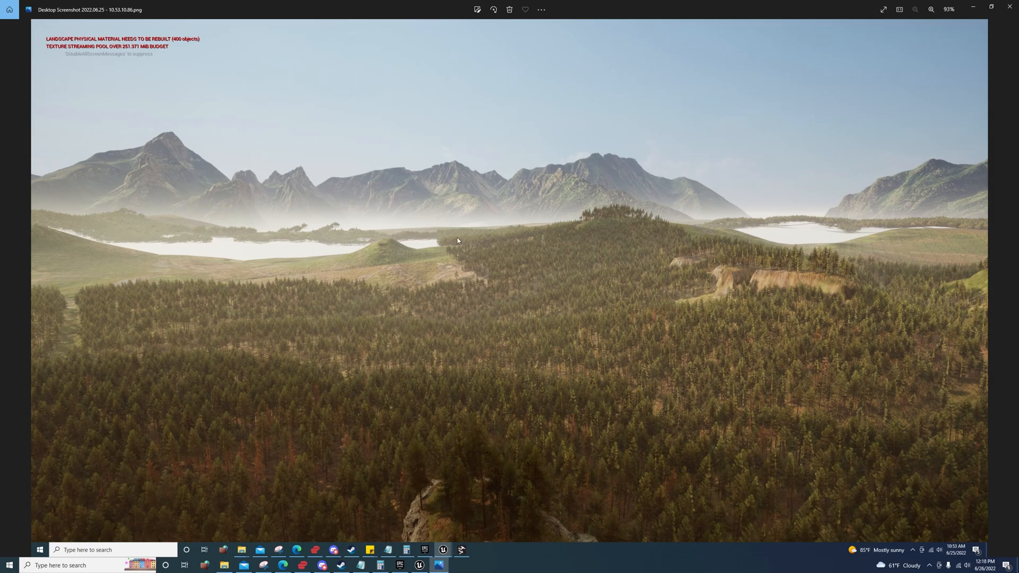
mouse_move(696, 256)
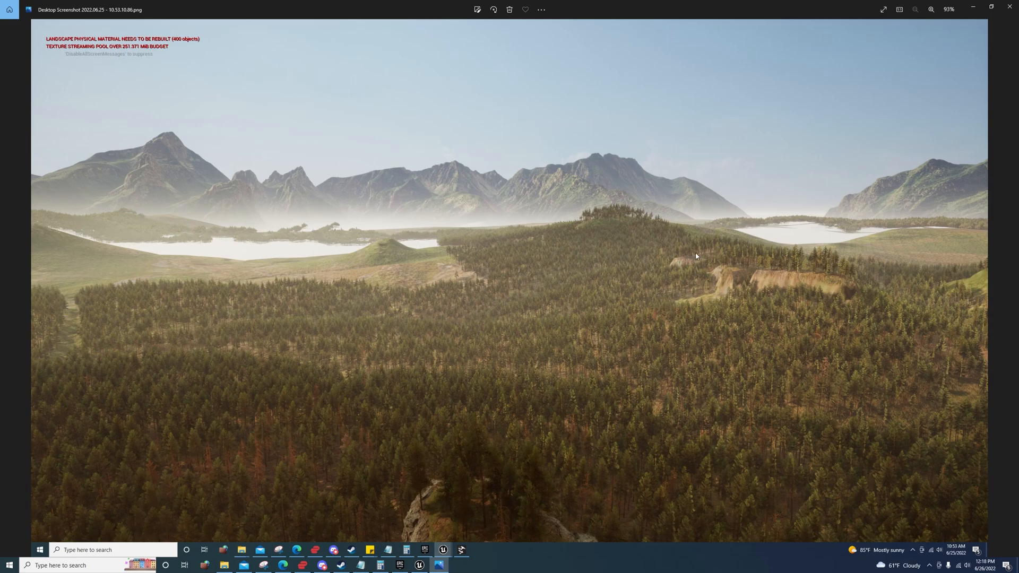
mouse_move(574, 274)
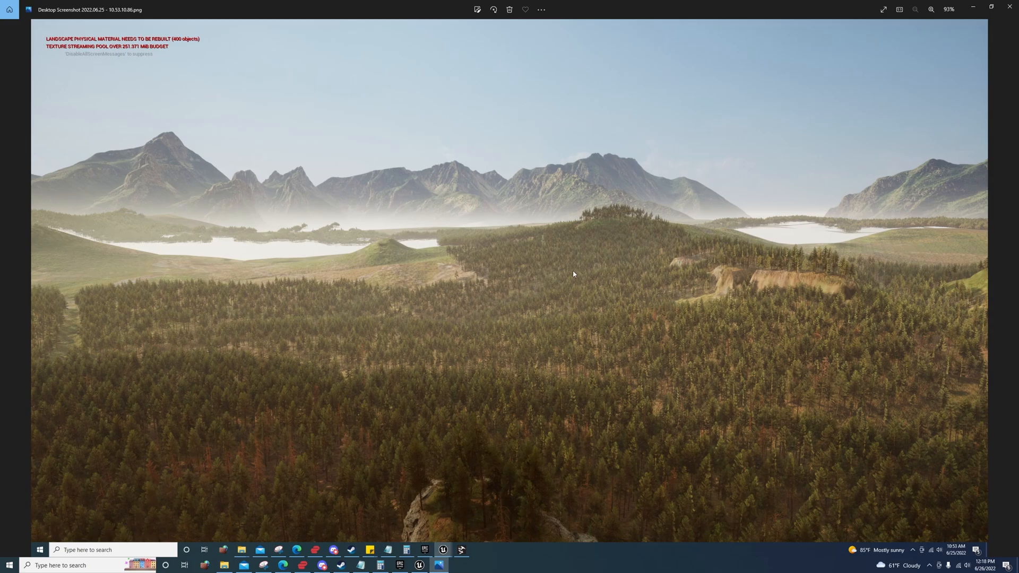
mouse_move(76, 265)
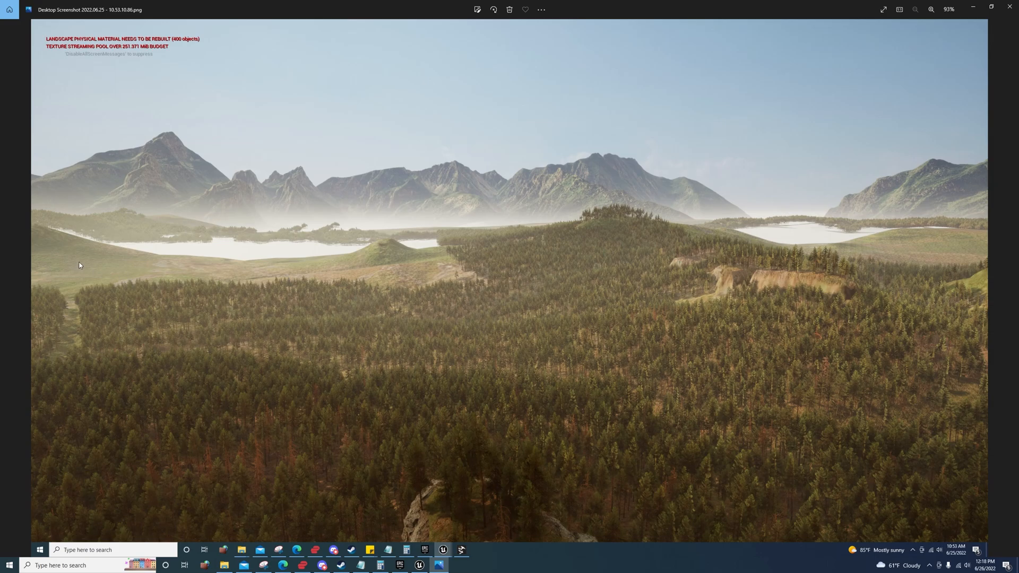
mouse_move(352, 264)
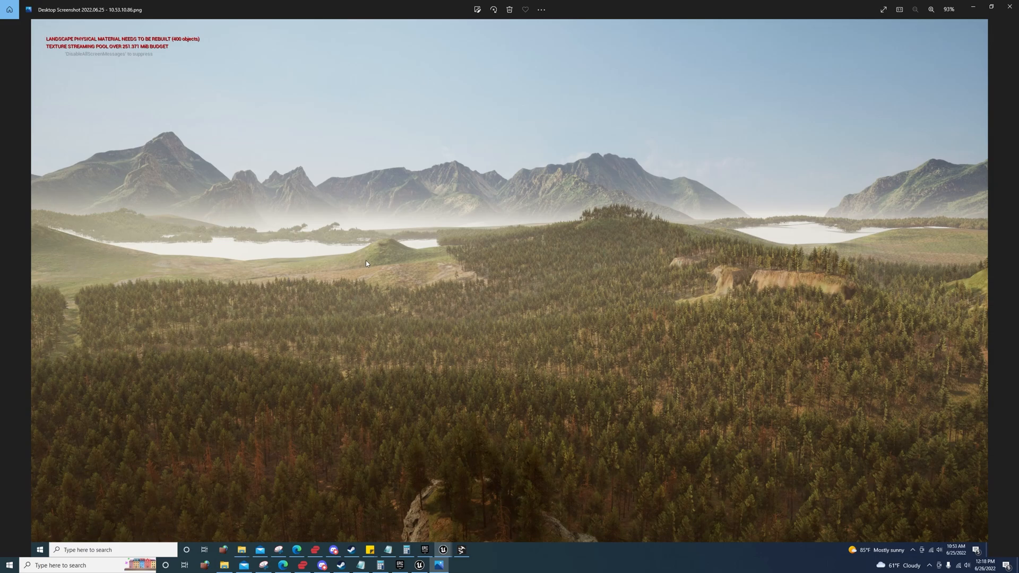
mouse_move(143, 238)
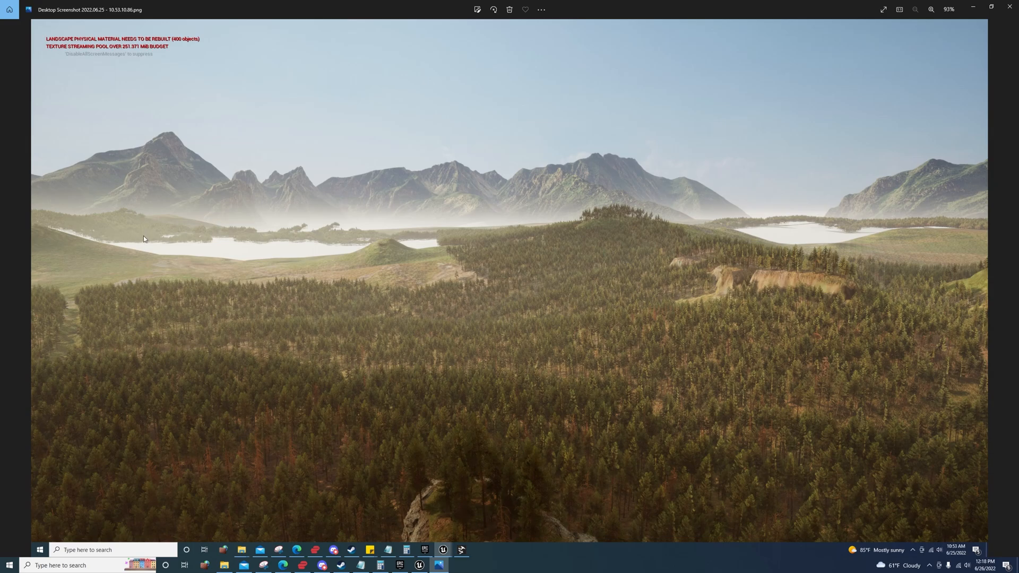
mouse_move(293, 269)
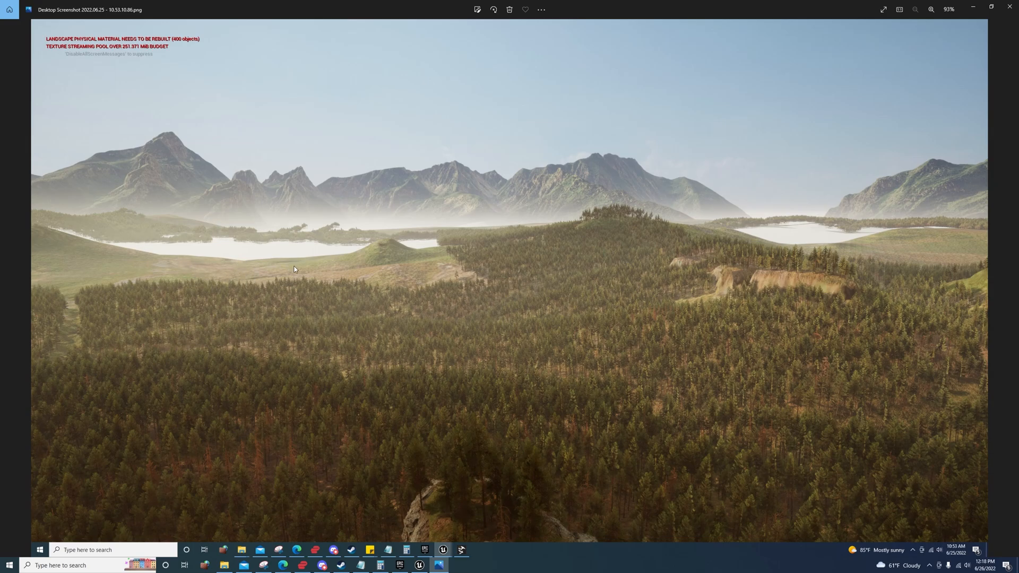
mouse_move(469, 242)
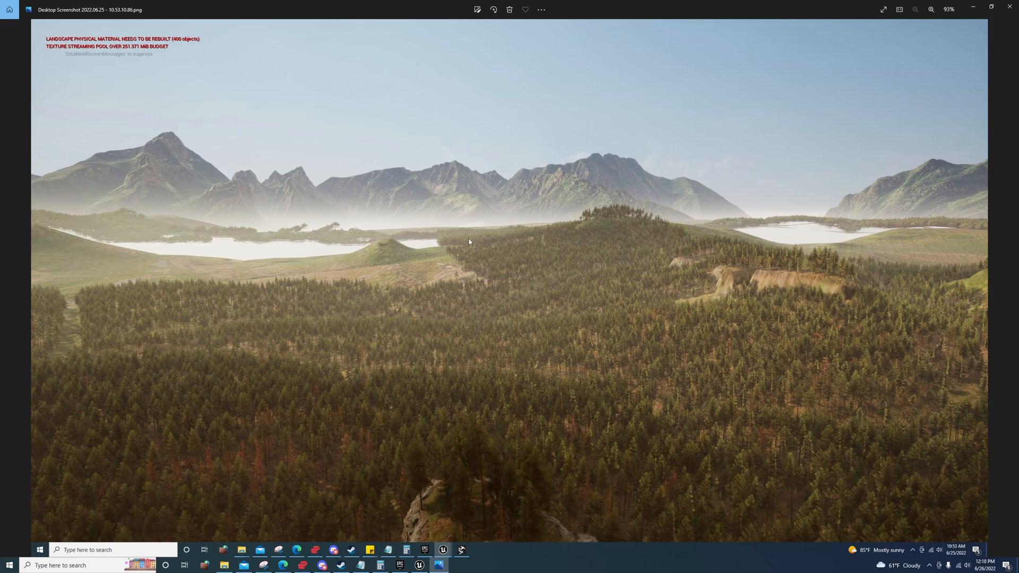
mouse_move(383, 251)
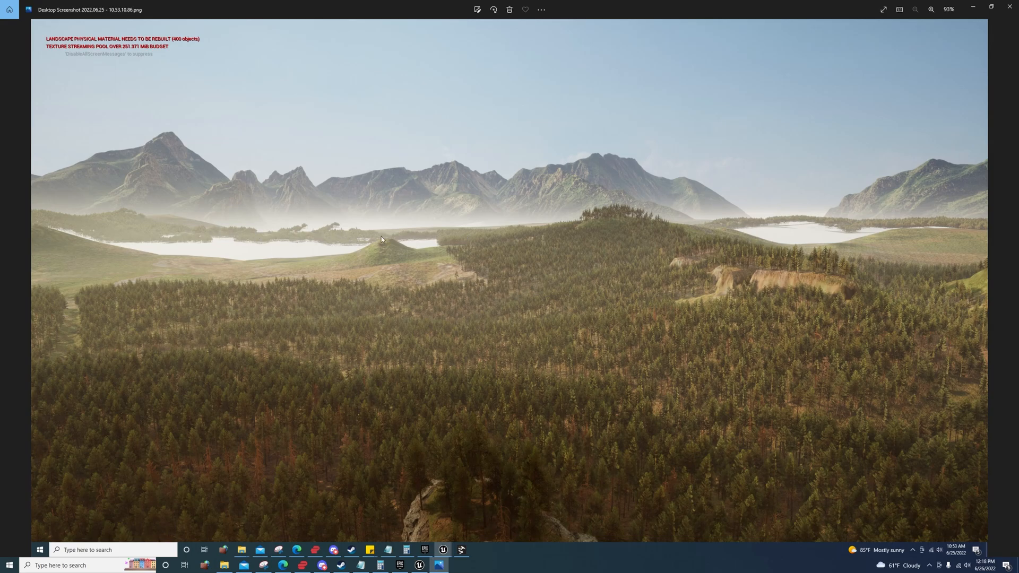
mouse_move(837, 248)
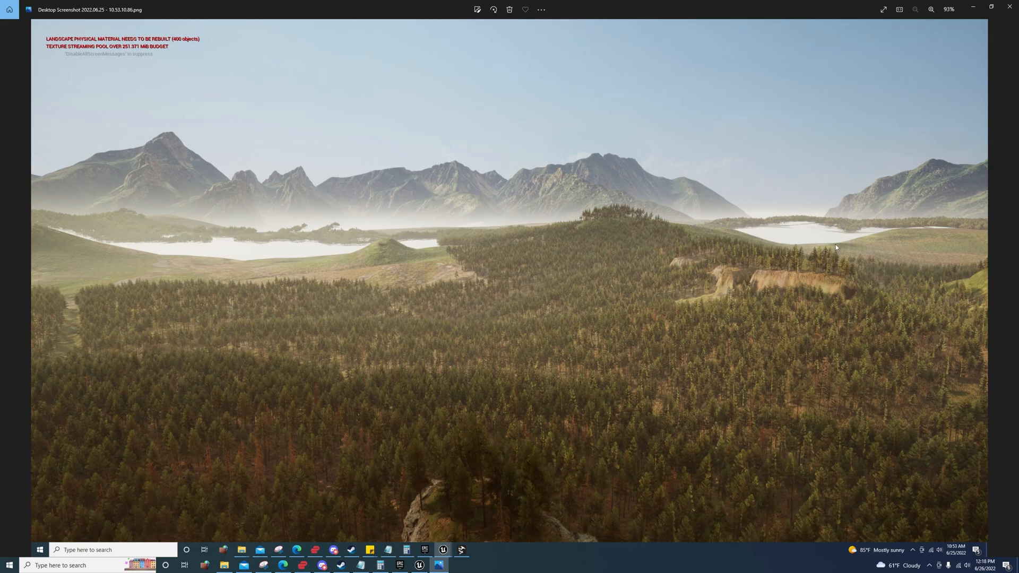
Select the RealBiomes_Pine_Example_64Sqkm level in the FreshMap folder of the Content Browser
click(417, 564)
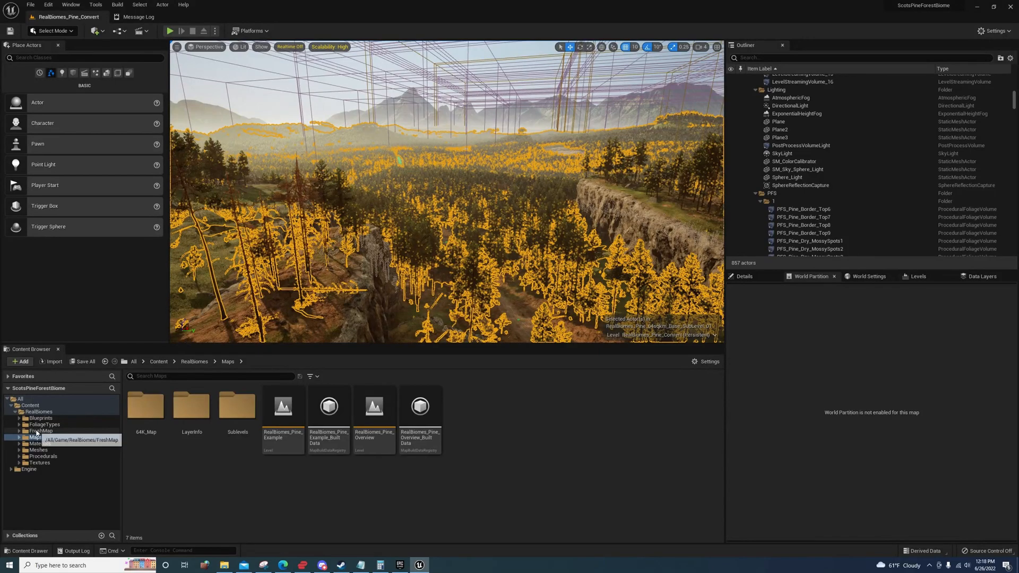
click(40, 431)
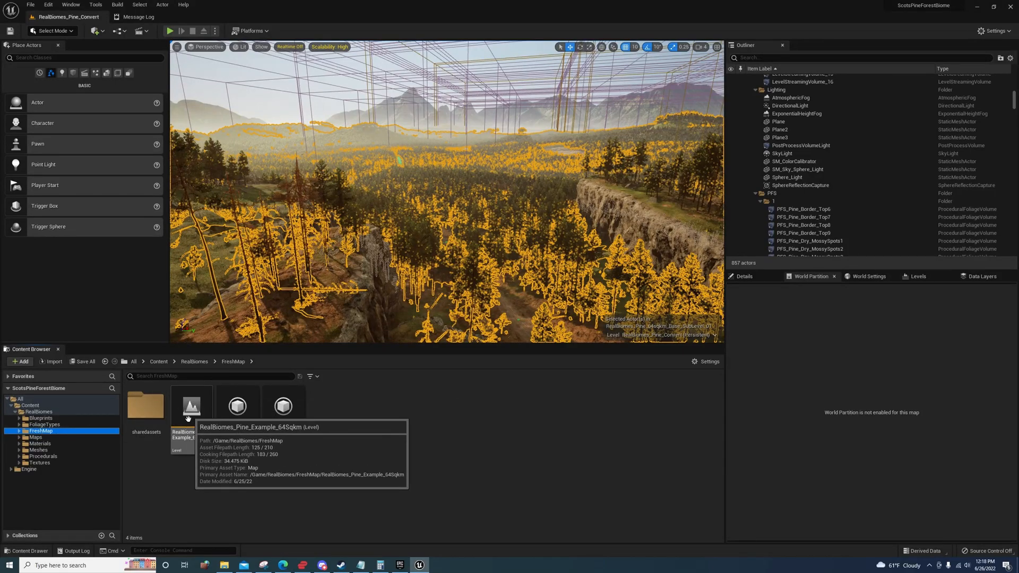
click(191, 406)
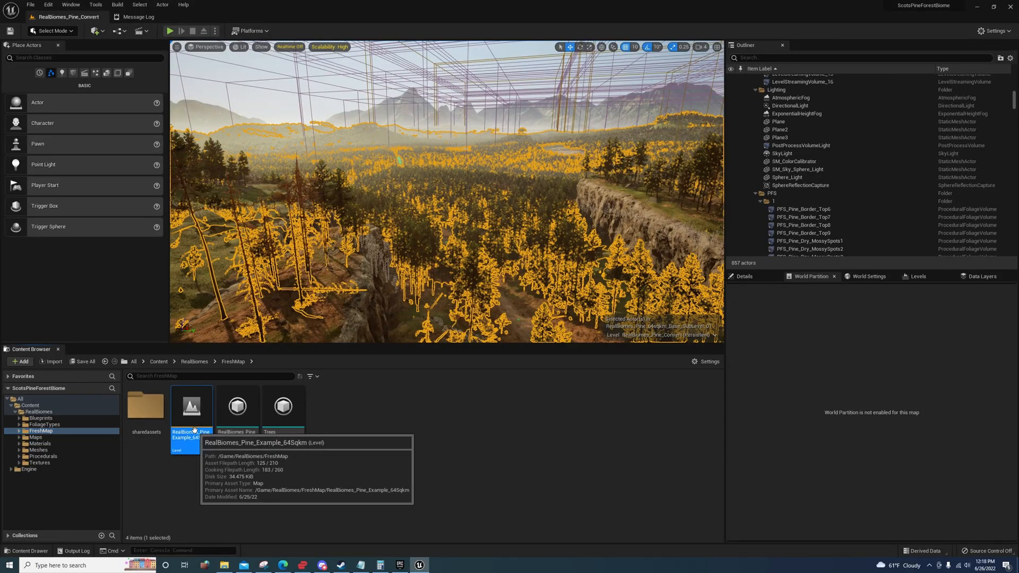
click(40, 4)
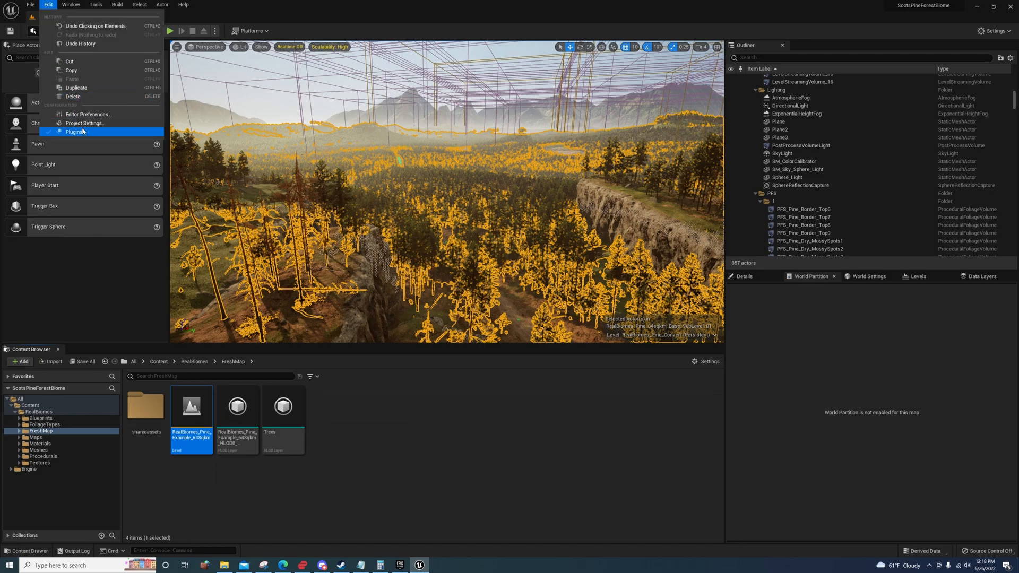
Set RealBiomes_Pine_Example_64Sqkm as Game Default Map in Maps & Modes and close Project Settings
click(85, 123)
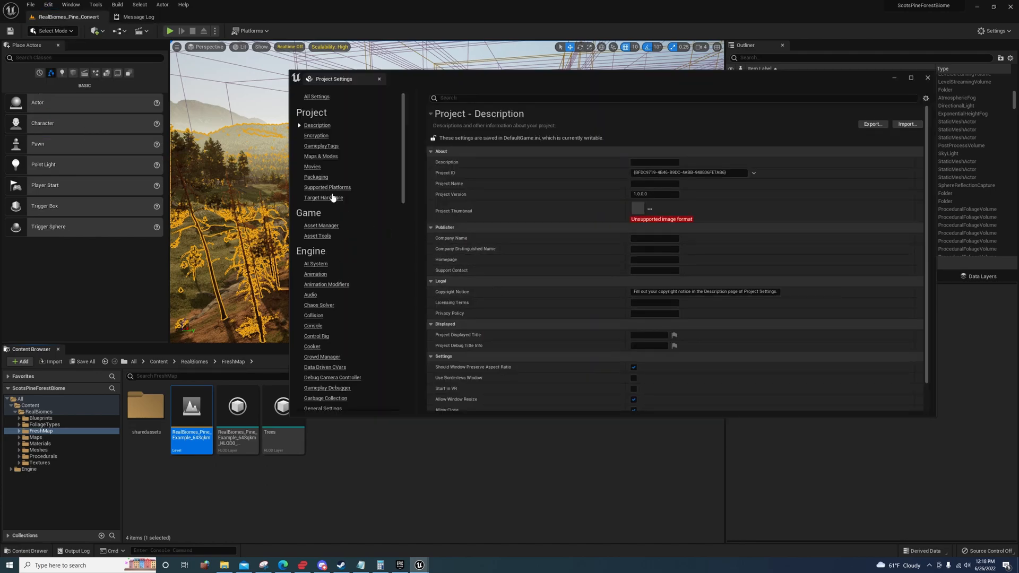
click(320, 156)
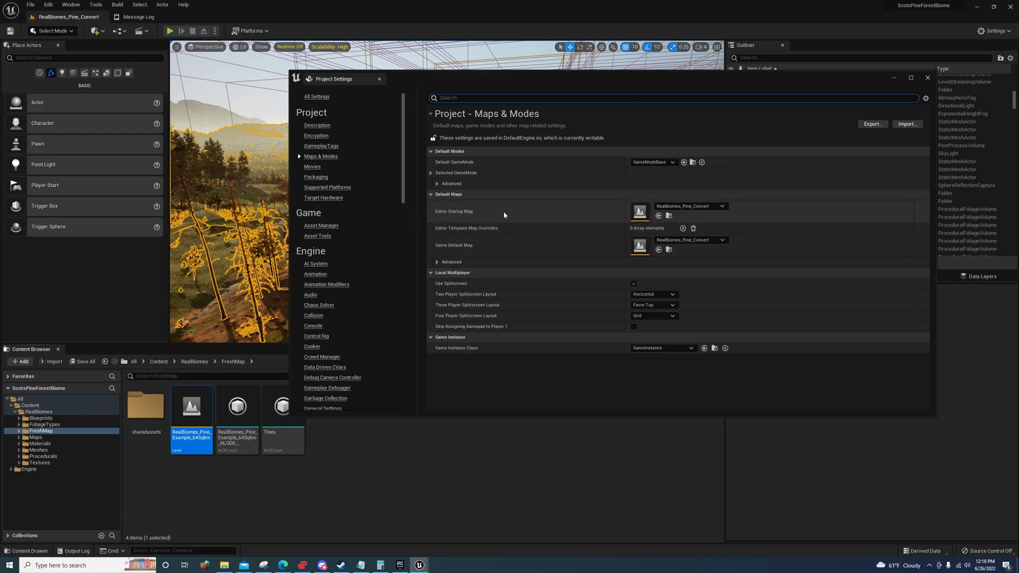
mouse_move(658, 216)
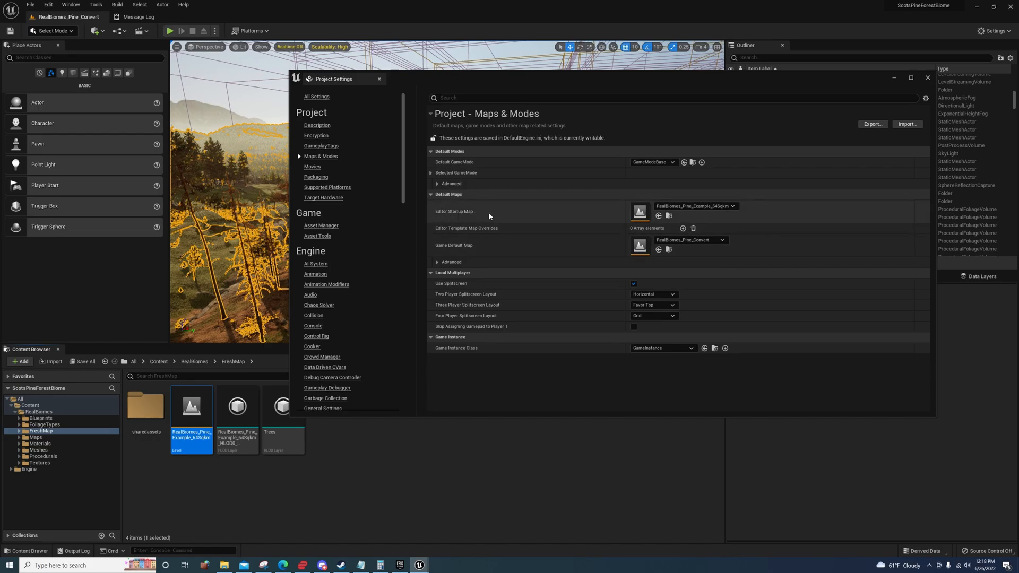
mouse_move(658, 250)
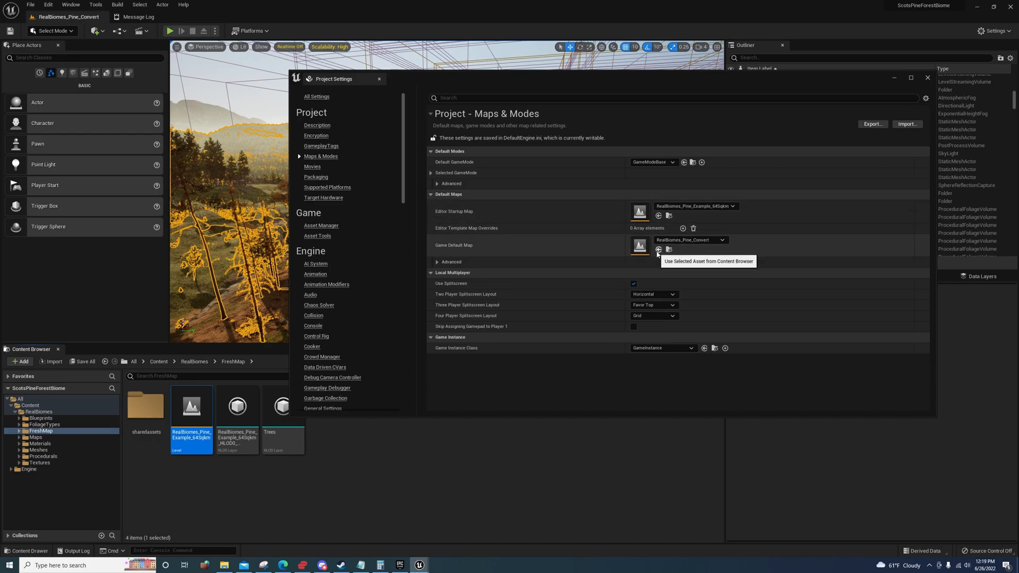
click(657, 249)
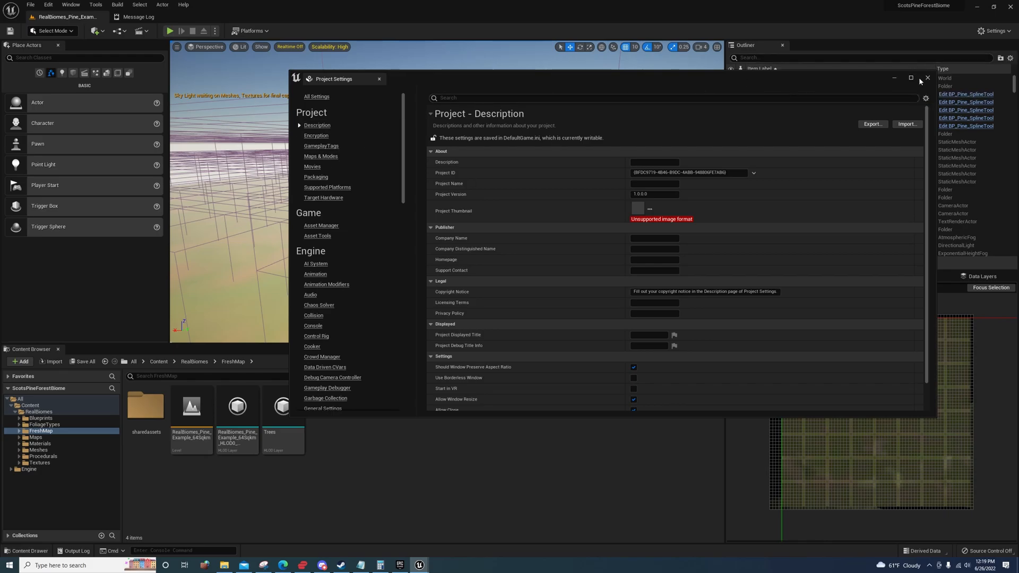
click(925, 77)
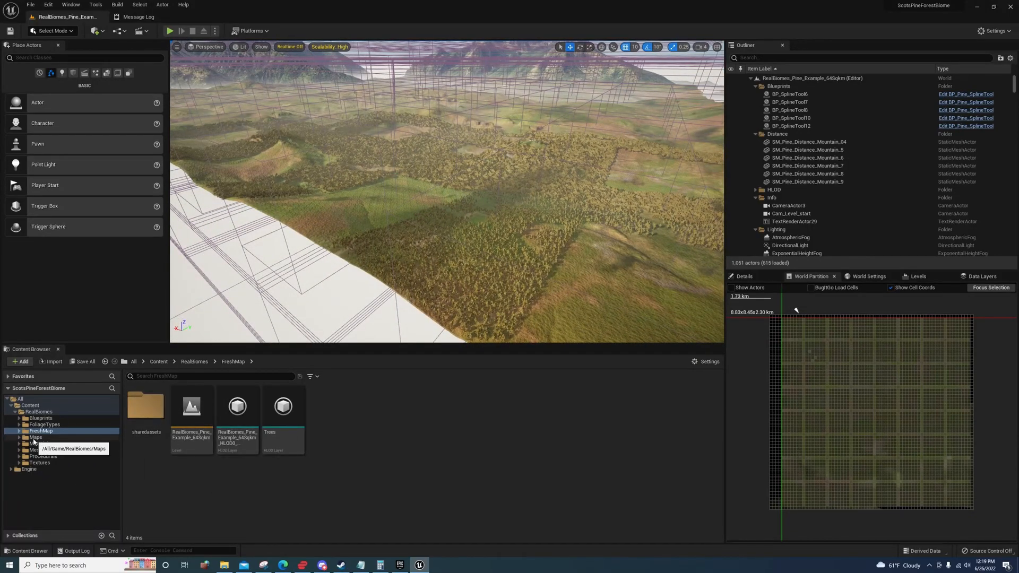
Show the Maps folder and reopen Maps & Modes to verify both default maps use the 64Sqkm level
click(35, 438)
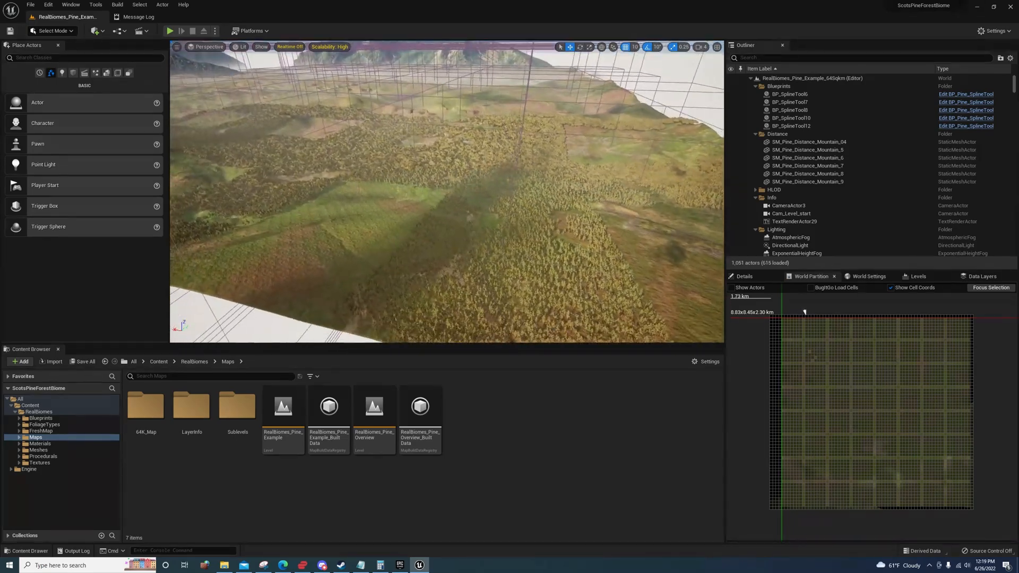
click(40, 4)
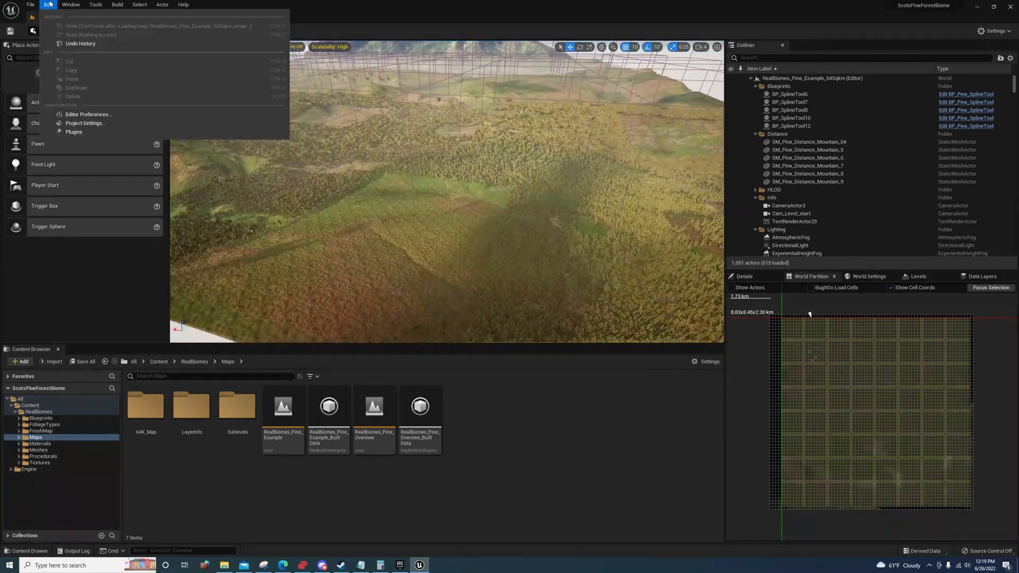
click(86, 123)
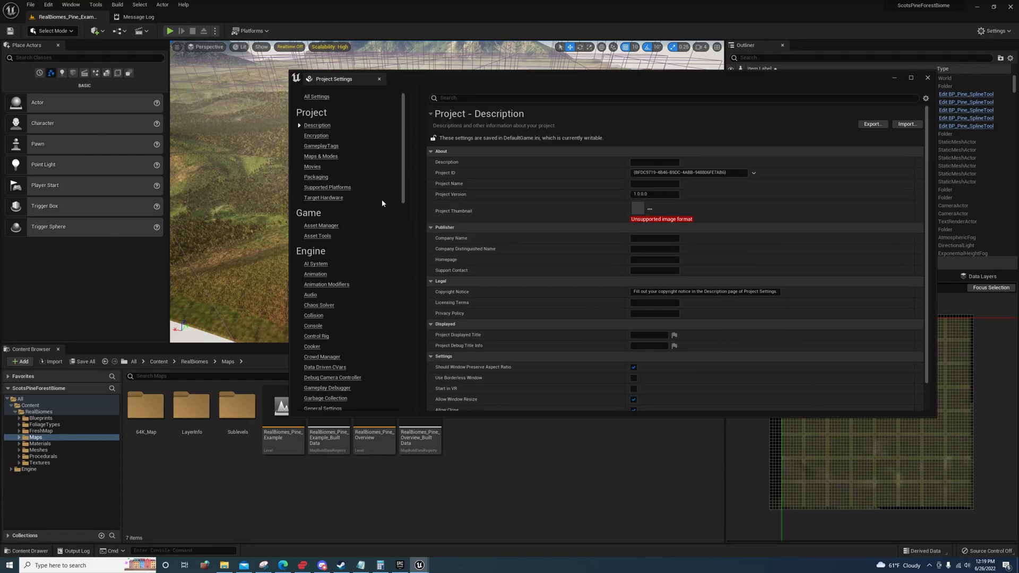
click(319, 156)
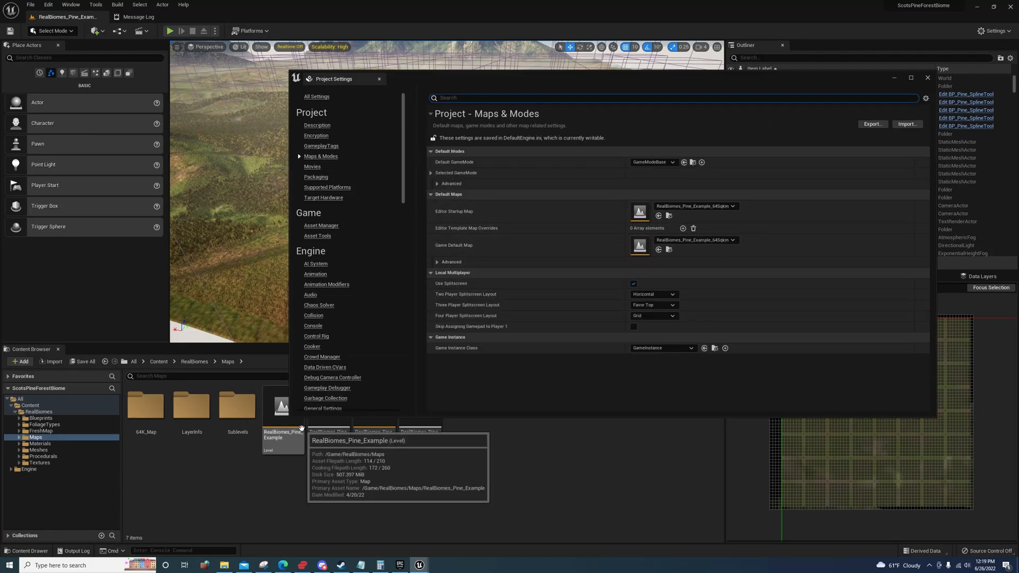
mouse_move(620, 413)
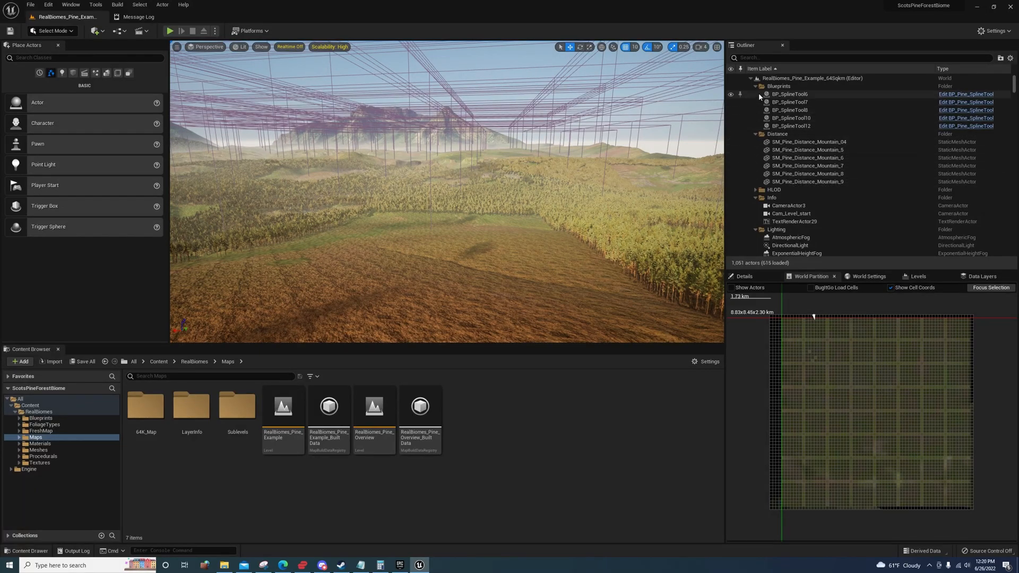
Collapse Blueprints, expand the PFS Base group and scroll to the Pine Border and Pine Dead volumes
click(756, 86)
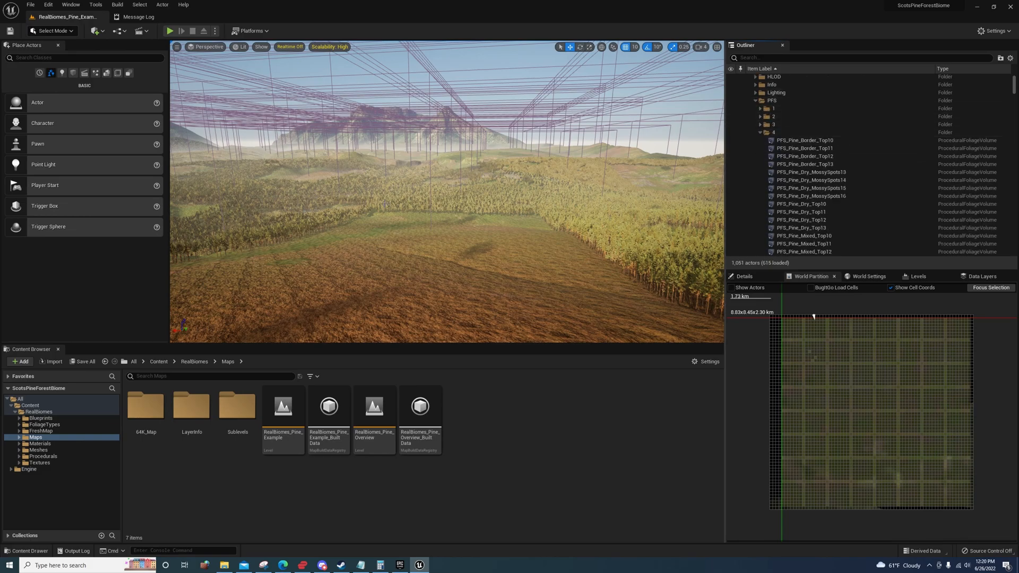
click(760, 132)
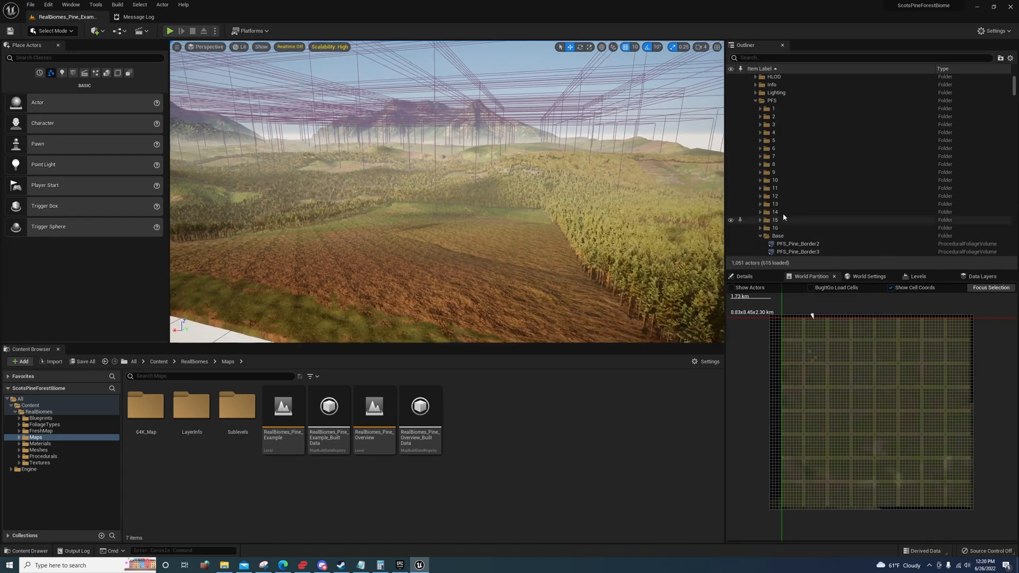
scroll(down, 3)
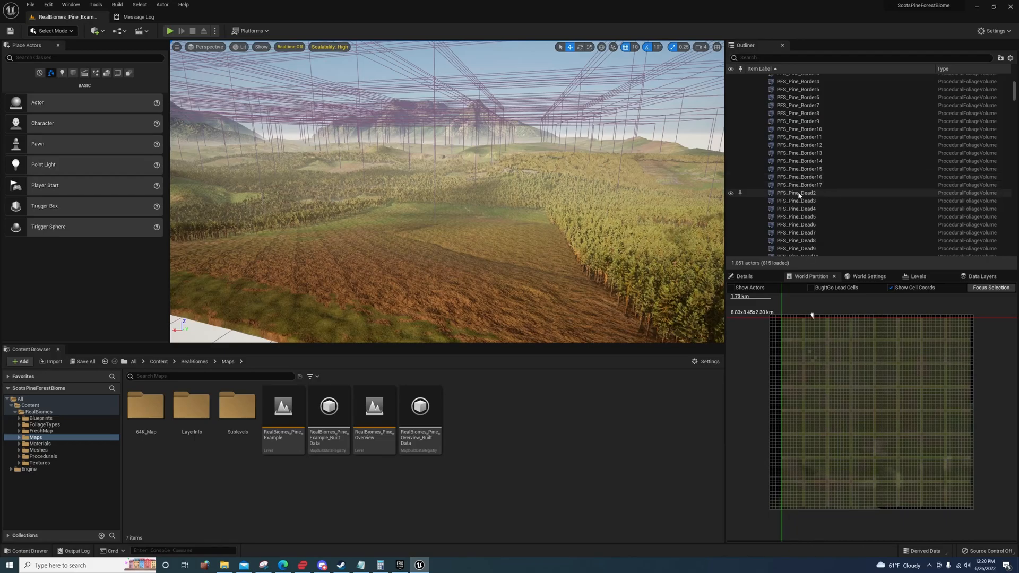
scroll(down, 3)
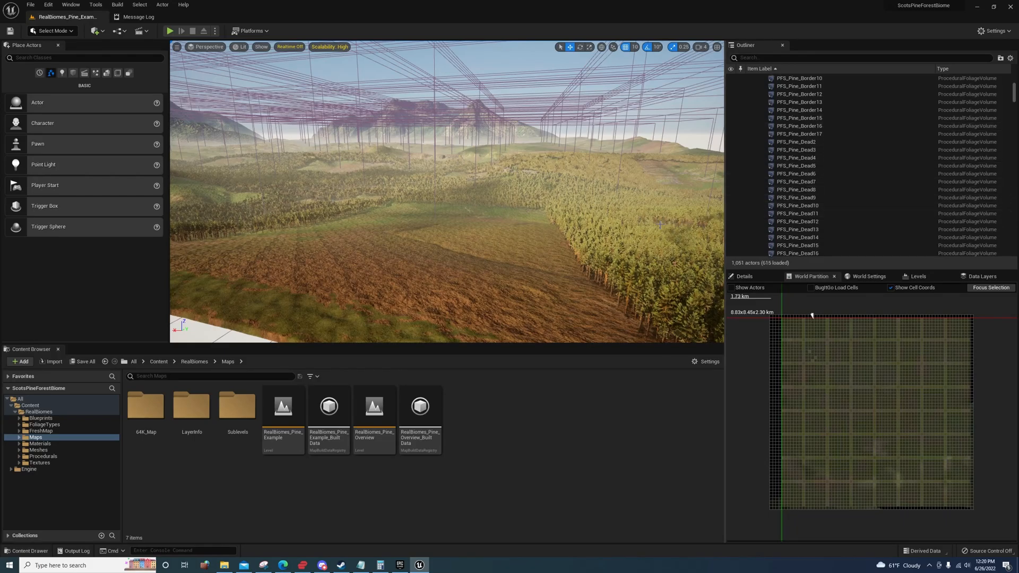
mouse_move(536, 262)
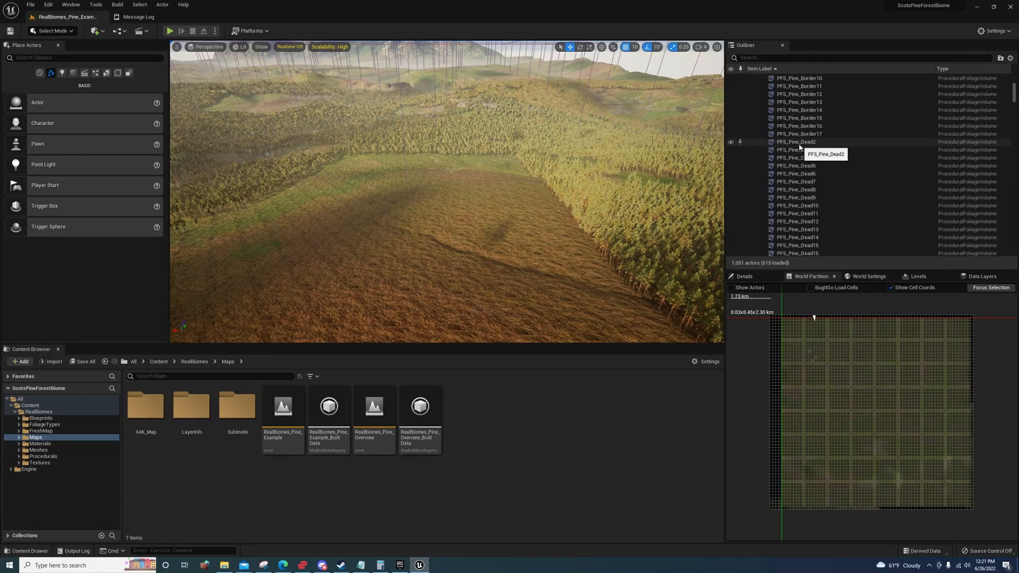
Select PFS_Pine_Forest_Base6 and Base7 and show their HLOD and World Partition details
click(796, 142)
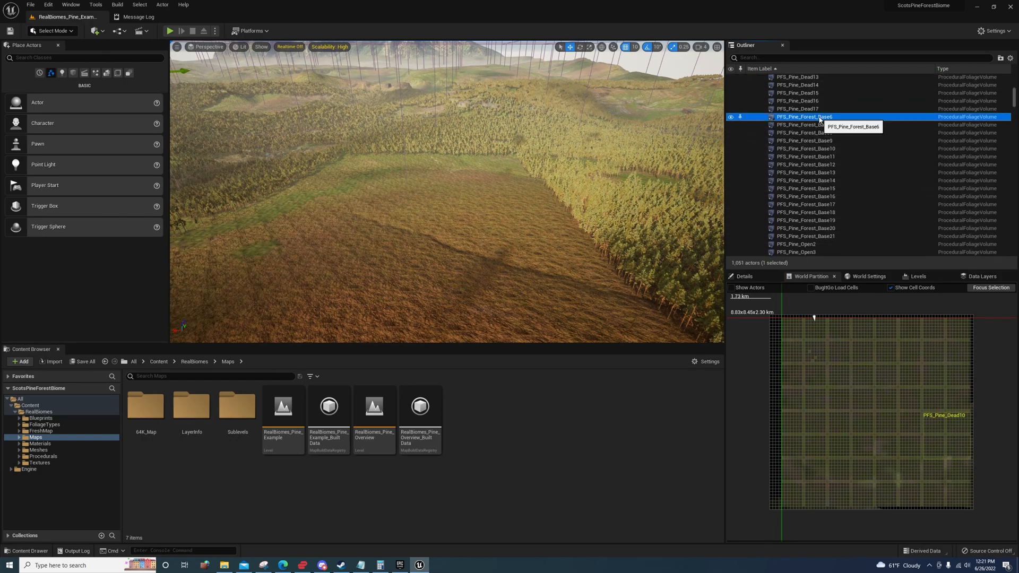
click(804, 116)
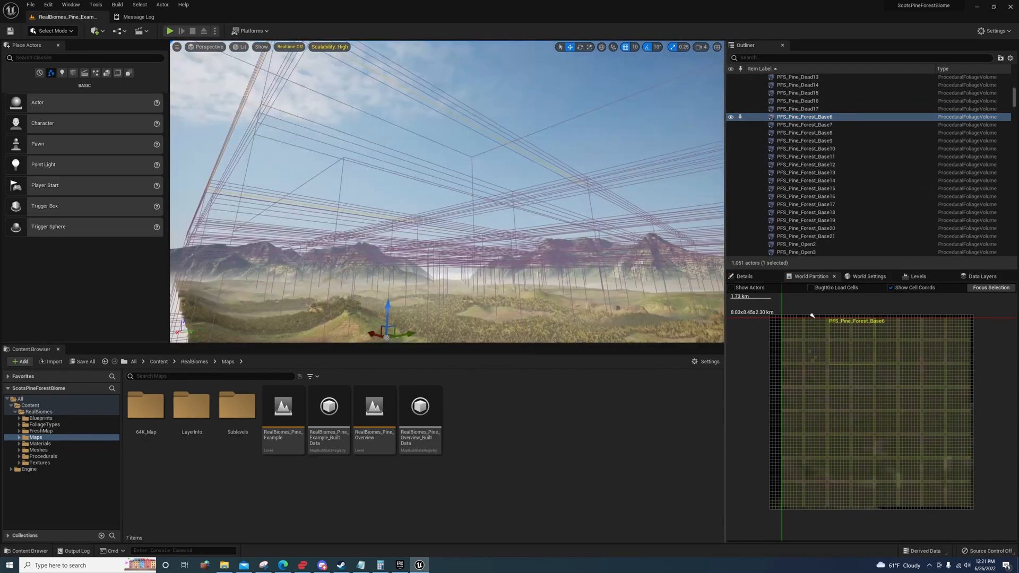
click(804, 126)
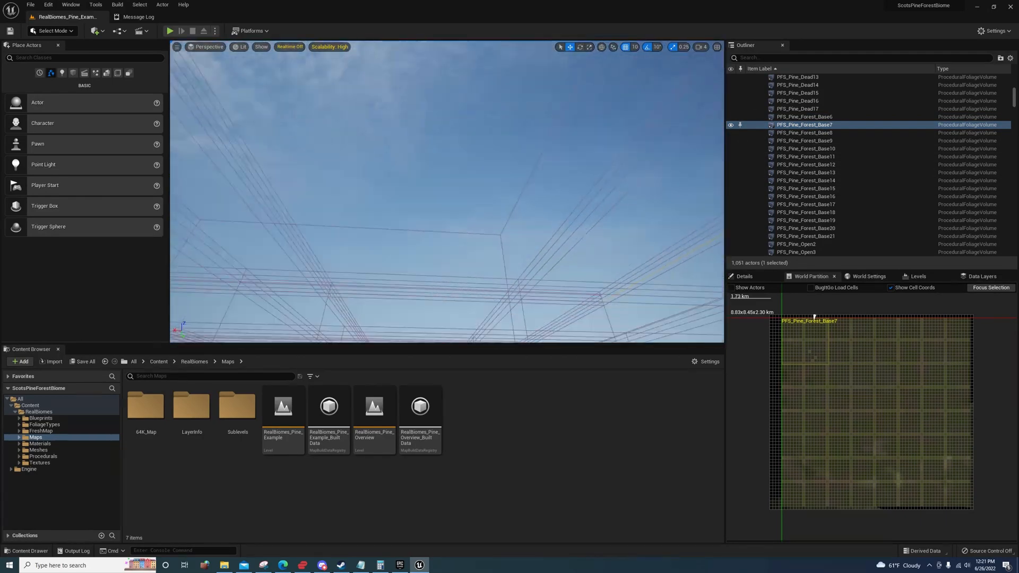
click(743, 276)
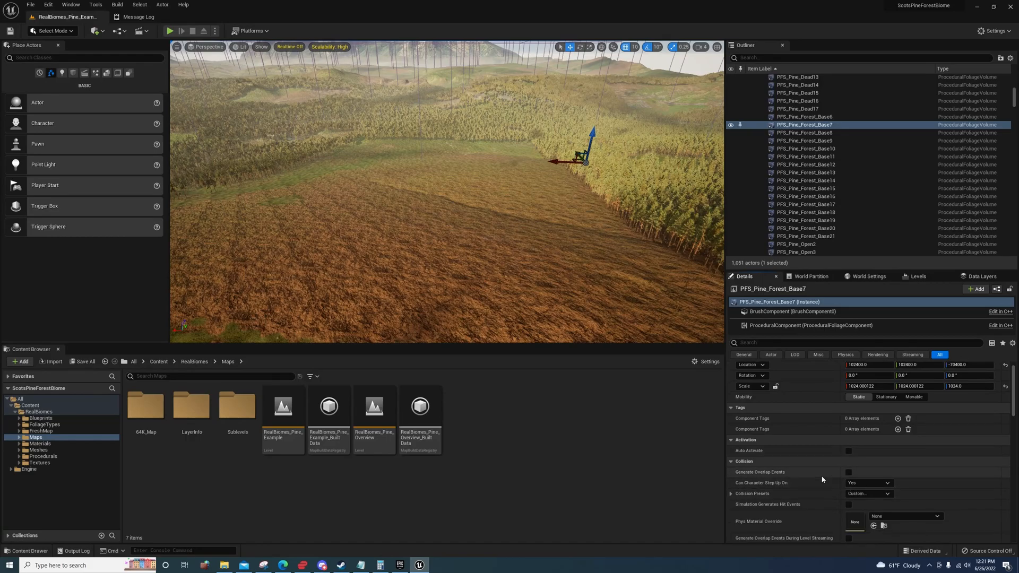
scroll(down, 3)
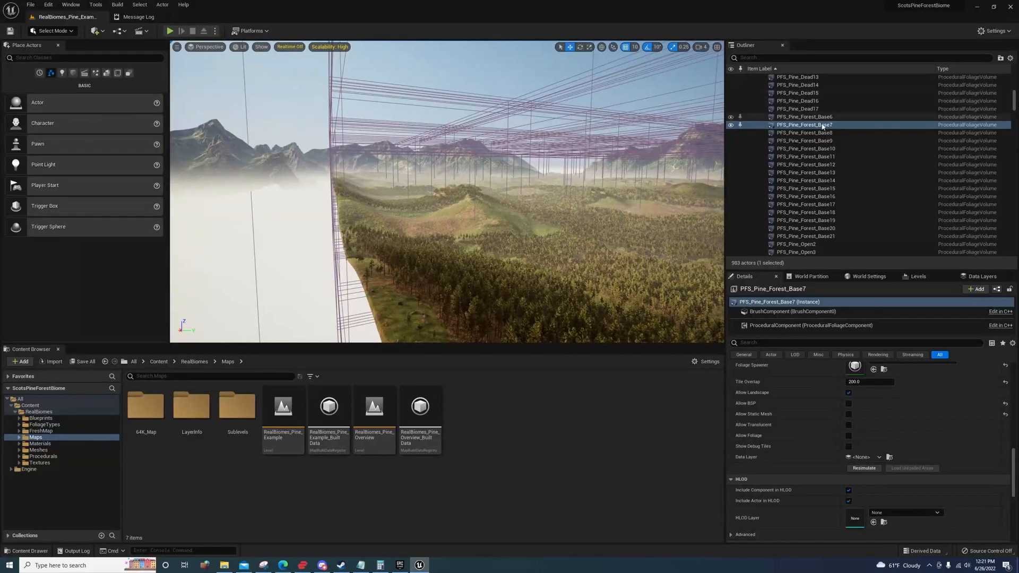
click(803, 116)
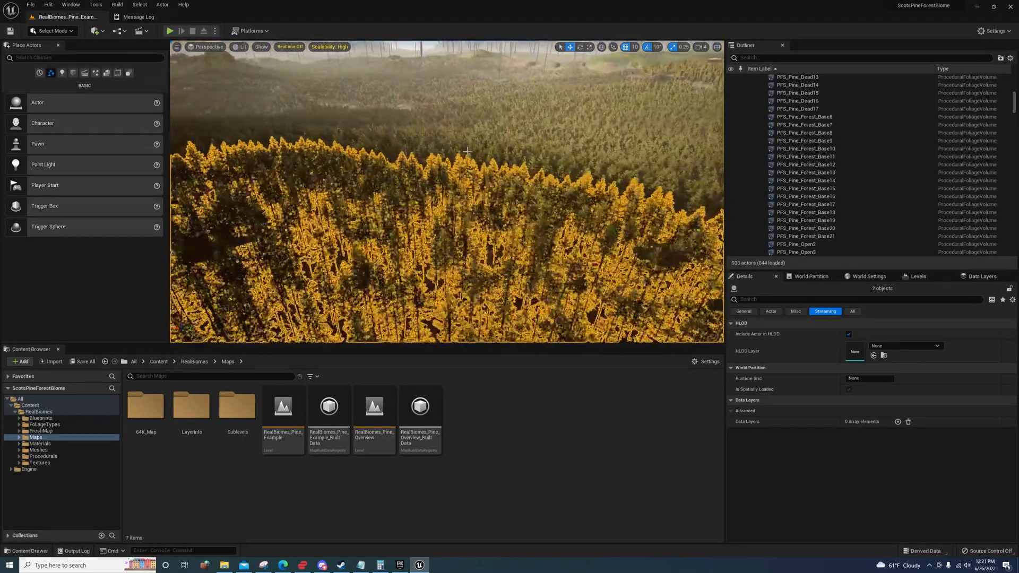
Select InstancedFoliageActor_6_1_-2 to show its HLOD and streaming settings
click(811, 169)
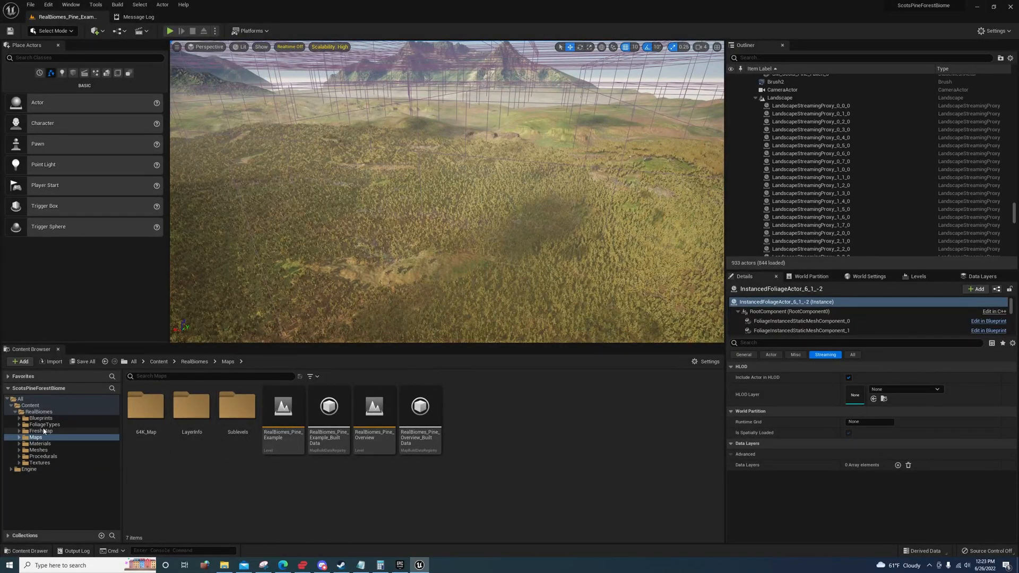
Browse Pine_Rock_Medium and Procedural_Specific to the Ground_Base folder and open a Scots pine foliage type
click(44, 425)
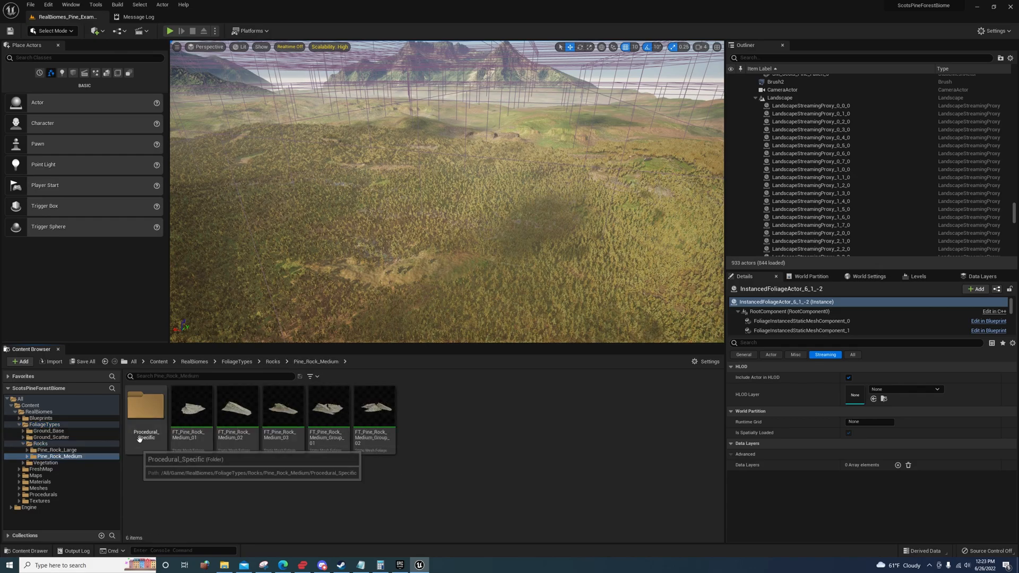
double_click(145, 405)
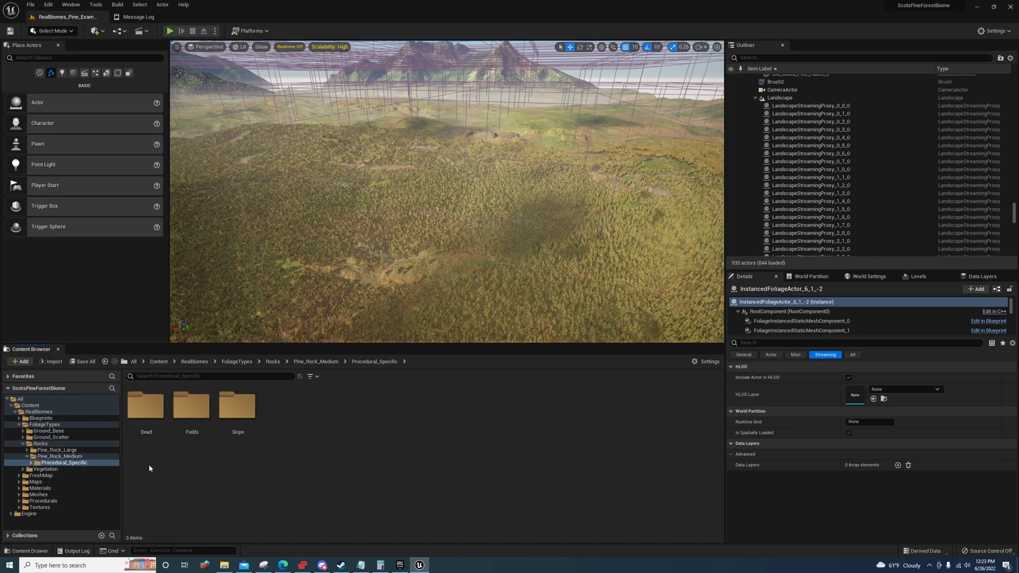
click(44, 424)
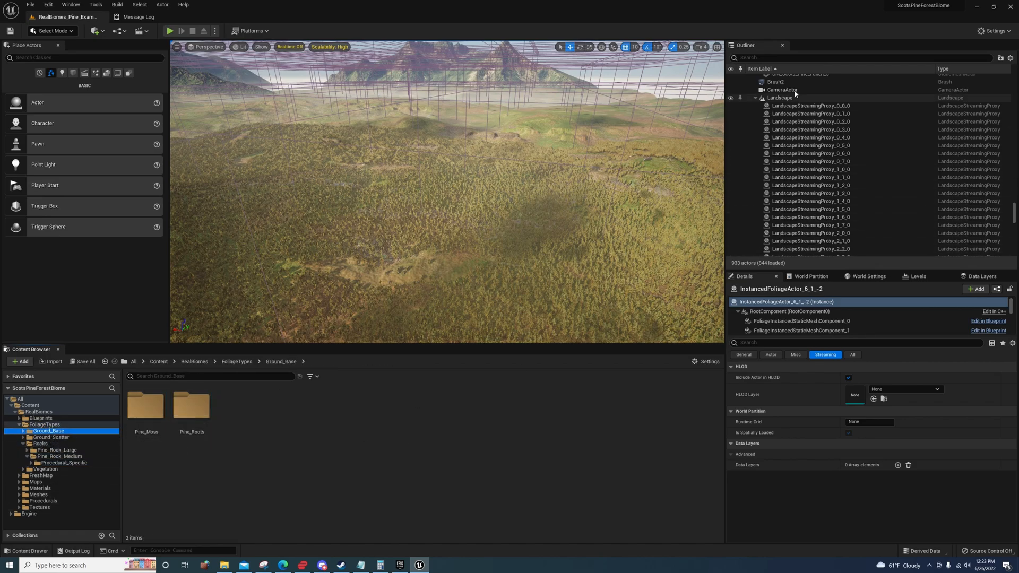
scroll(down, 3)
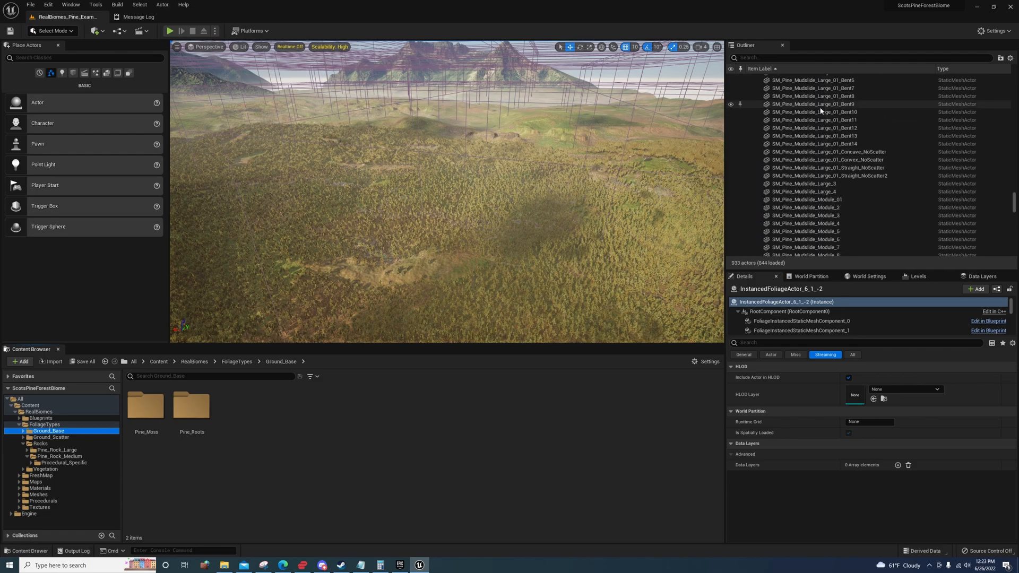
click(813, 113)
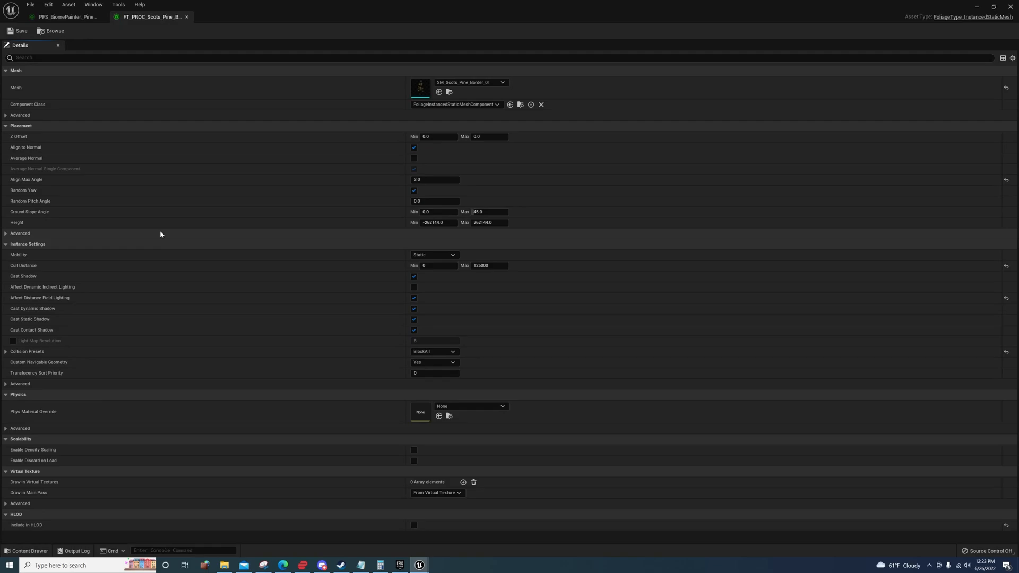
mouse_move(16, 524)
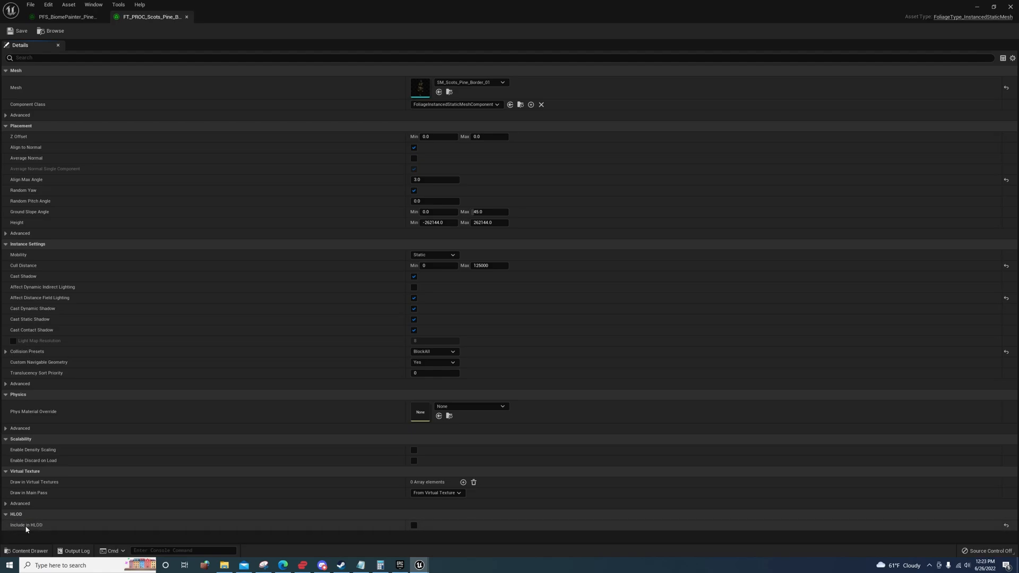
mouse_move(28, 531)
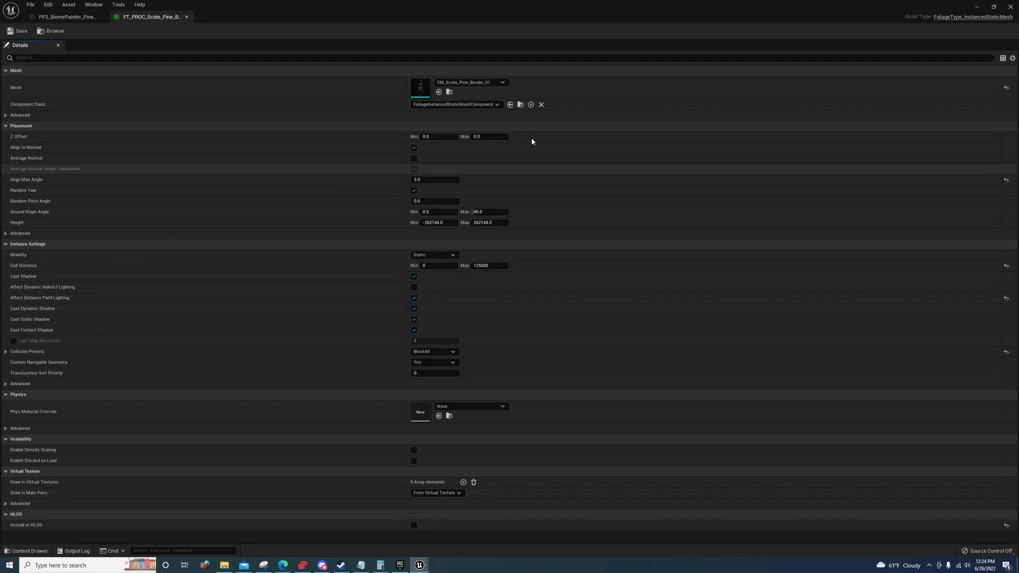
mouse_move(178, 225)
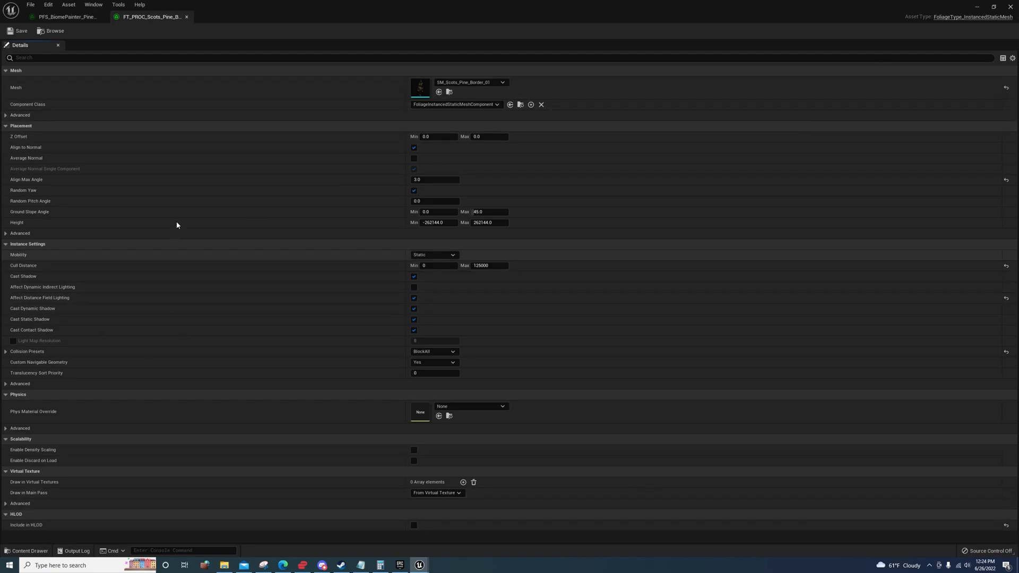
mouse_move(975, 4)
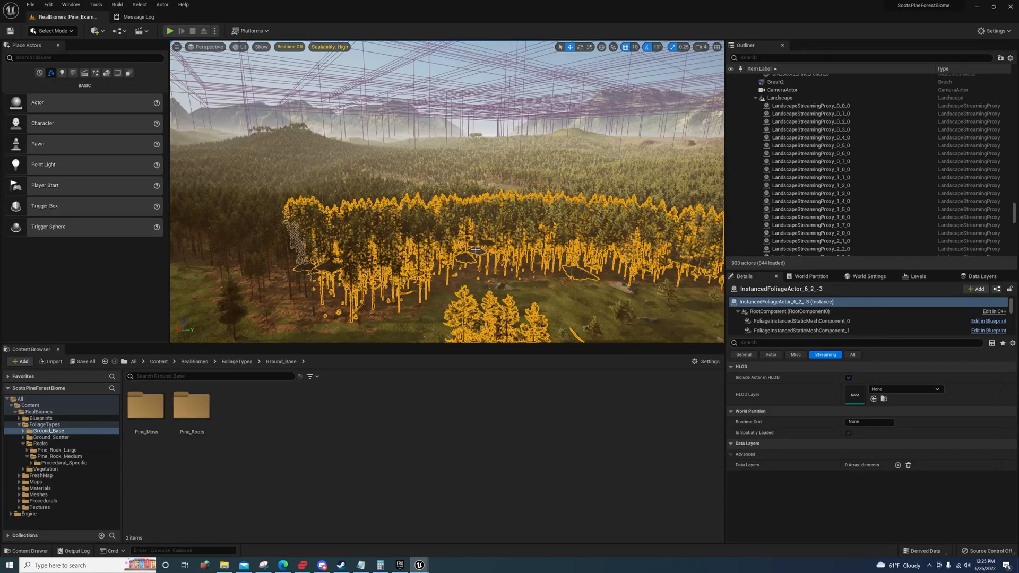
mouse_move(463, 258)
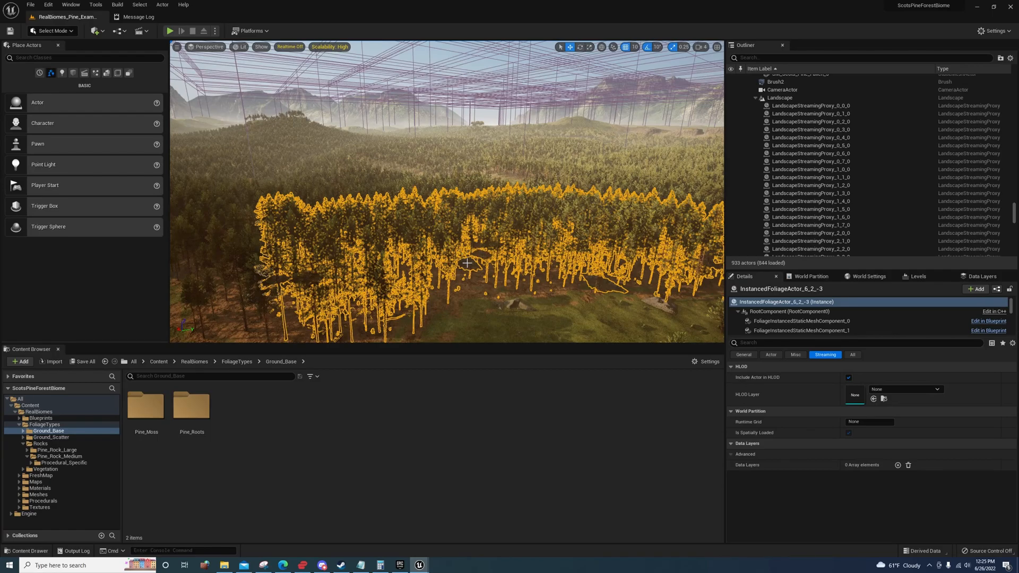
mouse_move(467, 267)
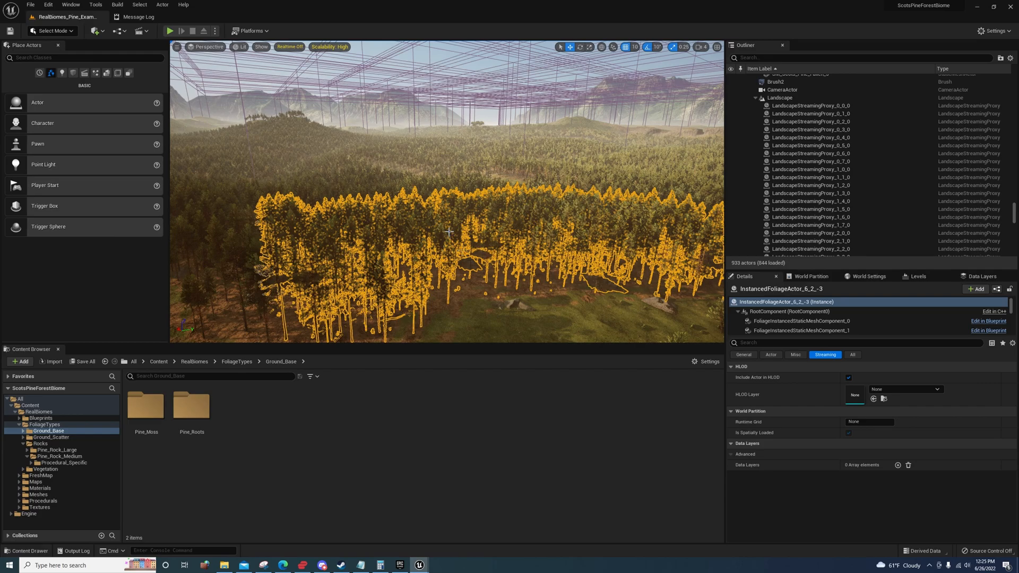
mouse_move(435, 233)
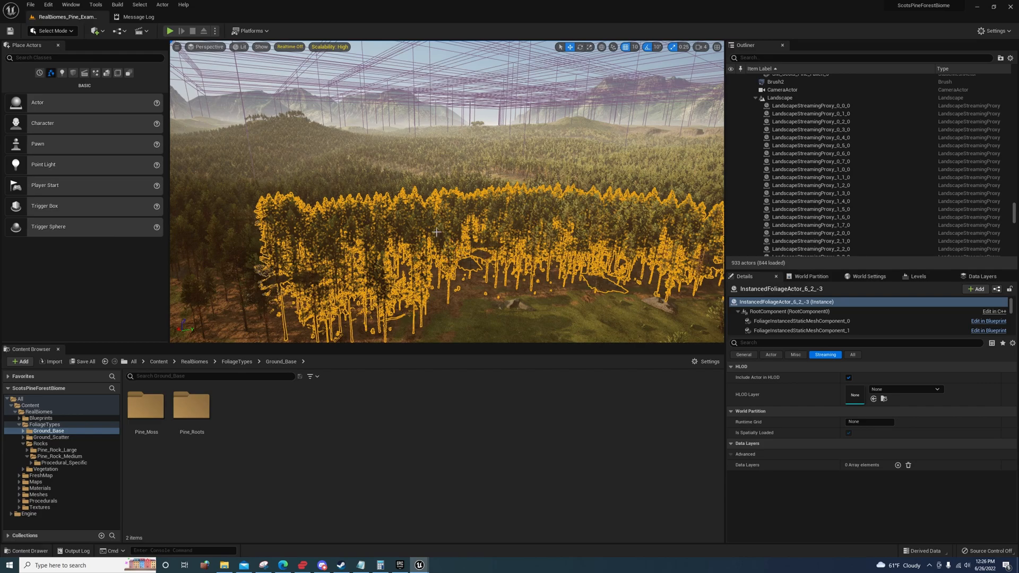
mouse_move(402, 201)
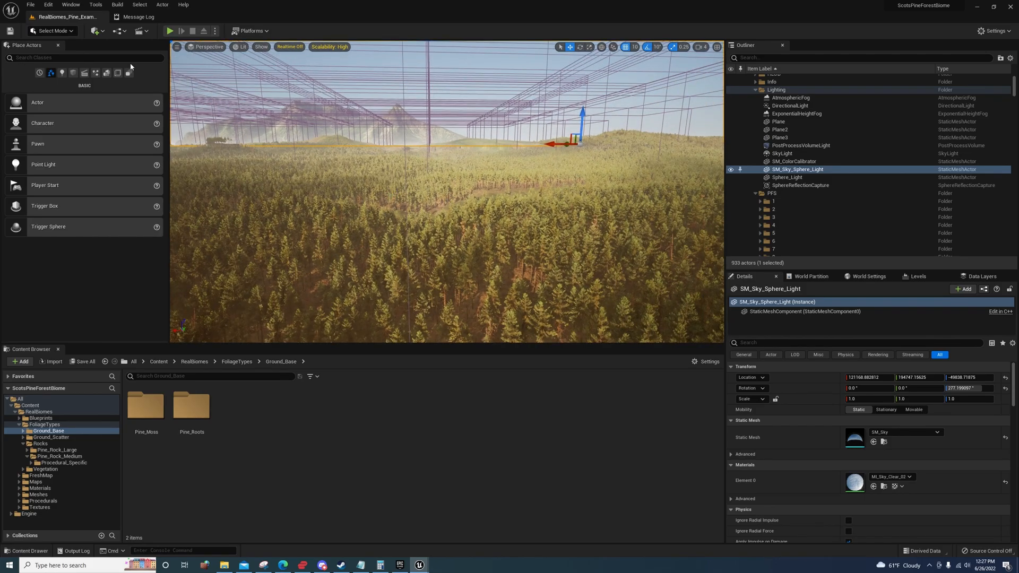
mouse_move(169, 29)
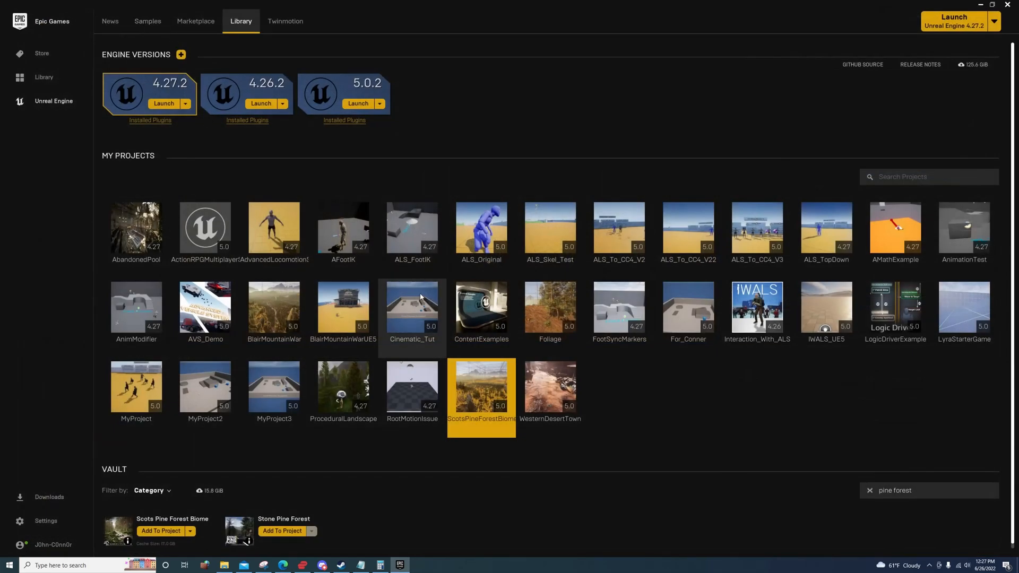
mouse_move(480, 437)
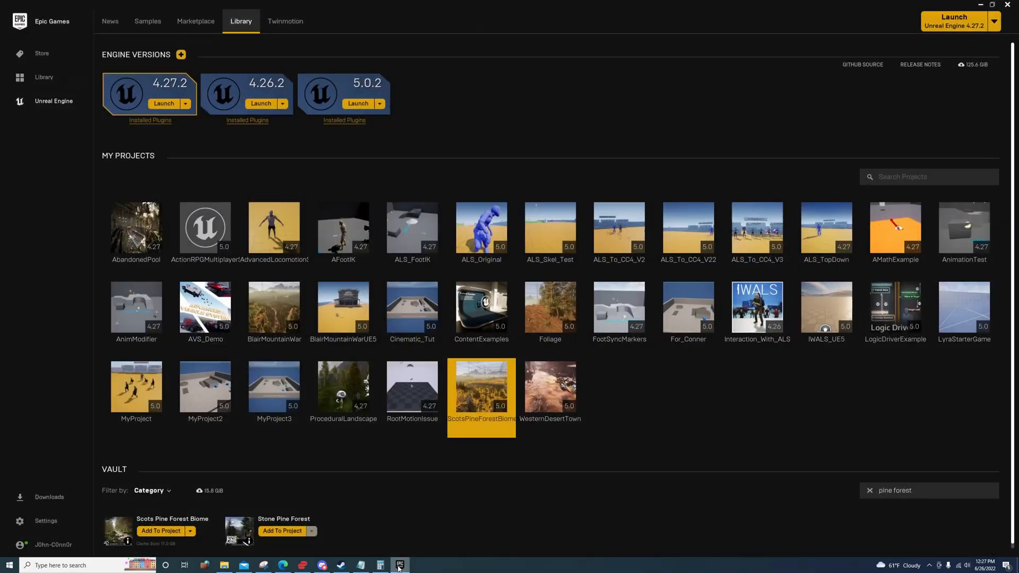
mouse_move(481, 390)
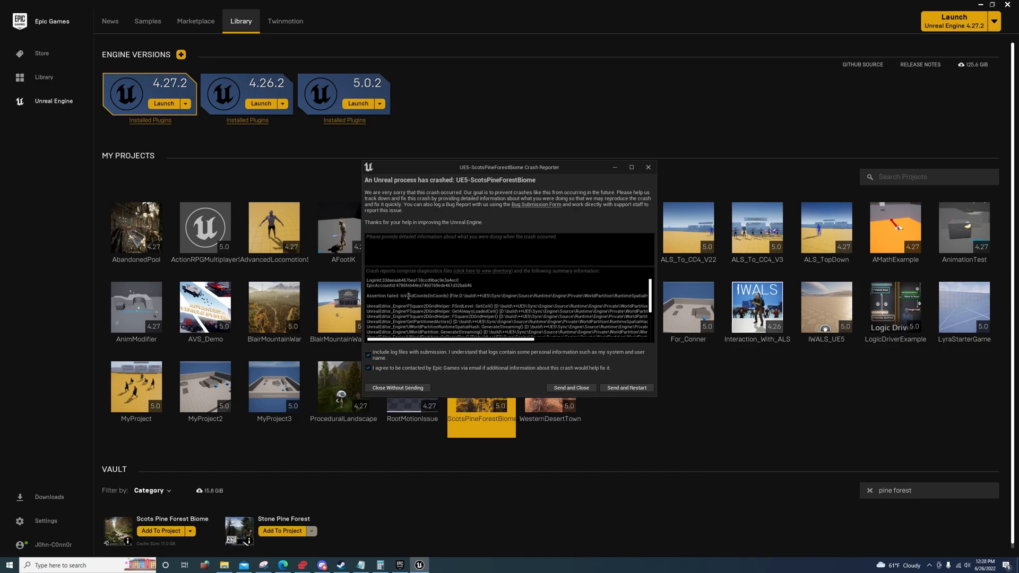
Scroll the crash summary and select text in the IsValidCoords assertion call stack
scroll(down, 3)
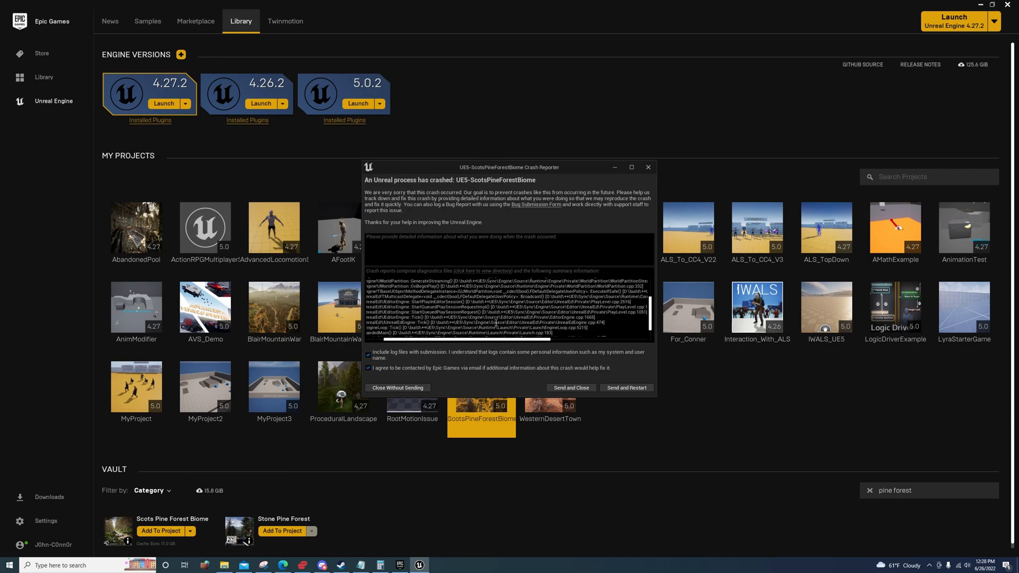
scroll(down, 3)
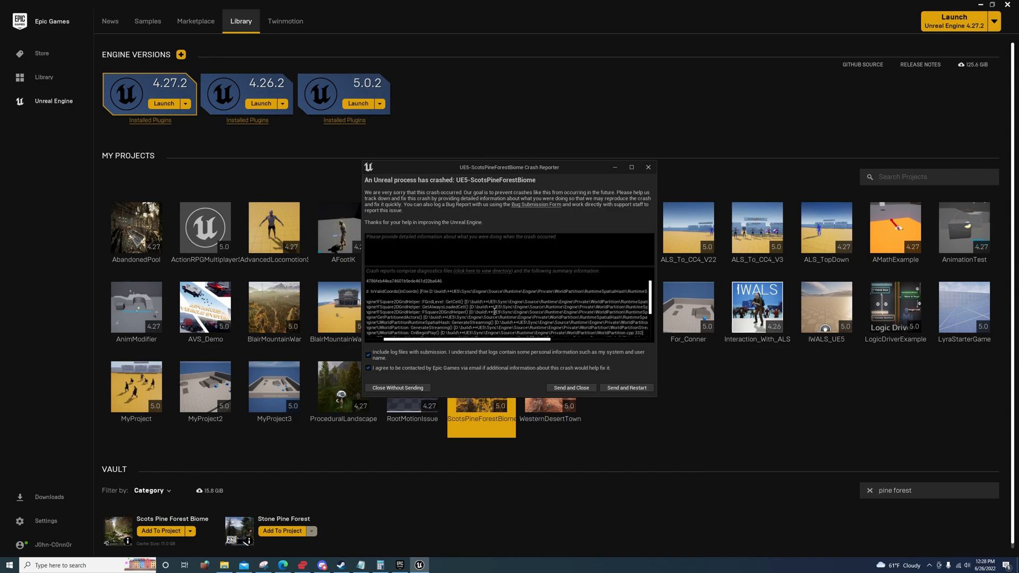
mouse_move(505, 302)
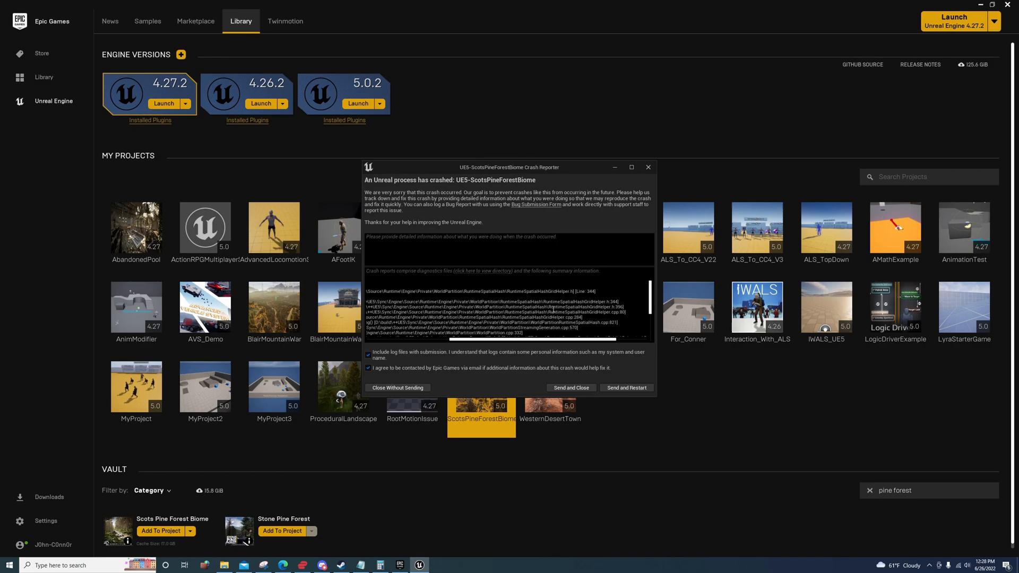
double_click(580, 301)
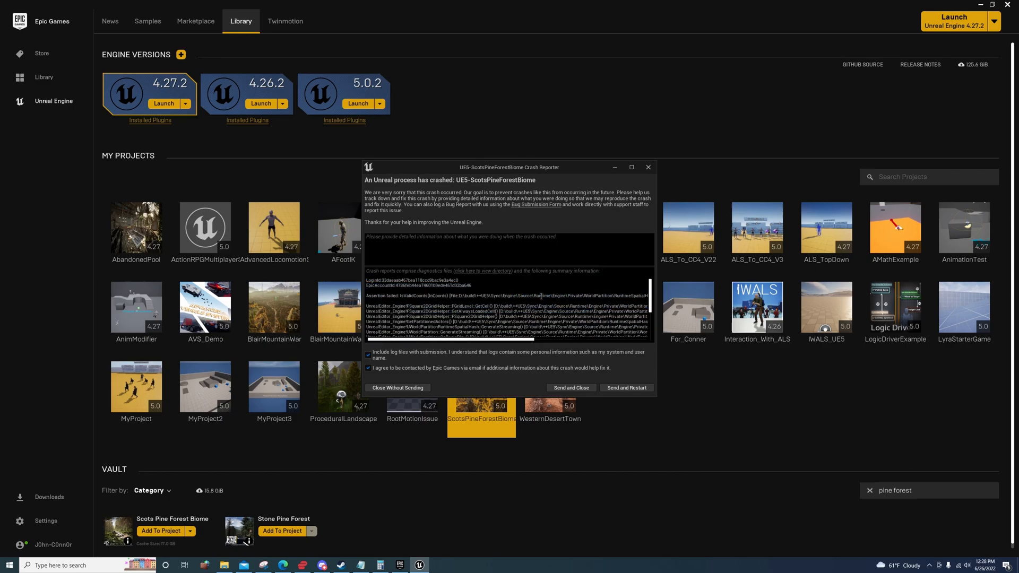
drag(572, 296, 533, 341)
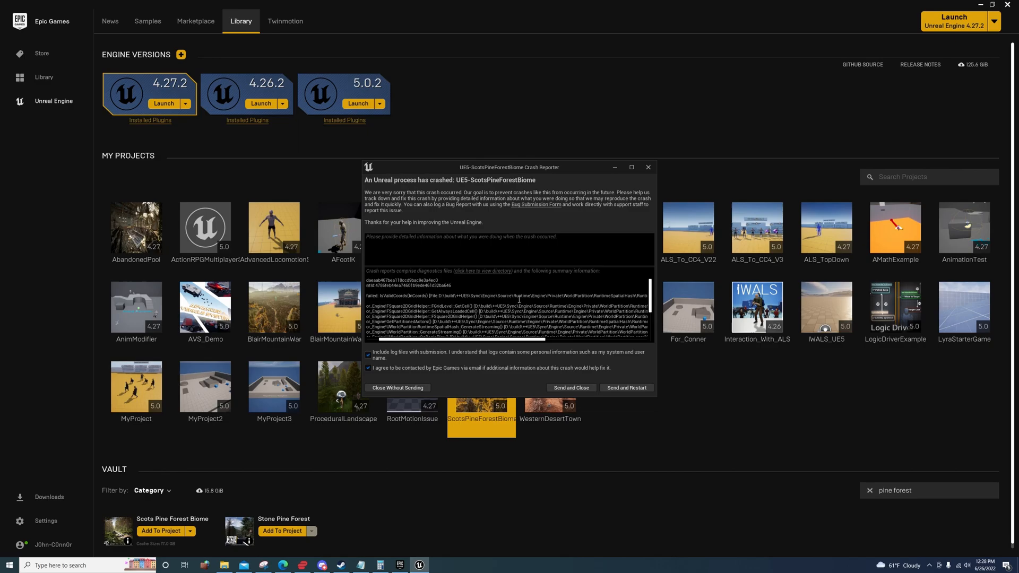
mouse_move(520, 280)
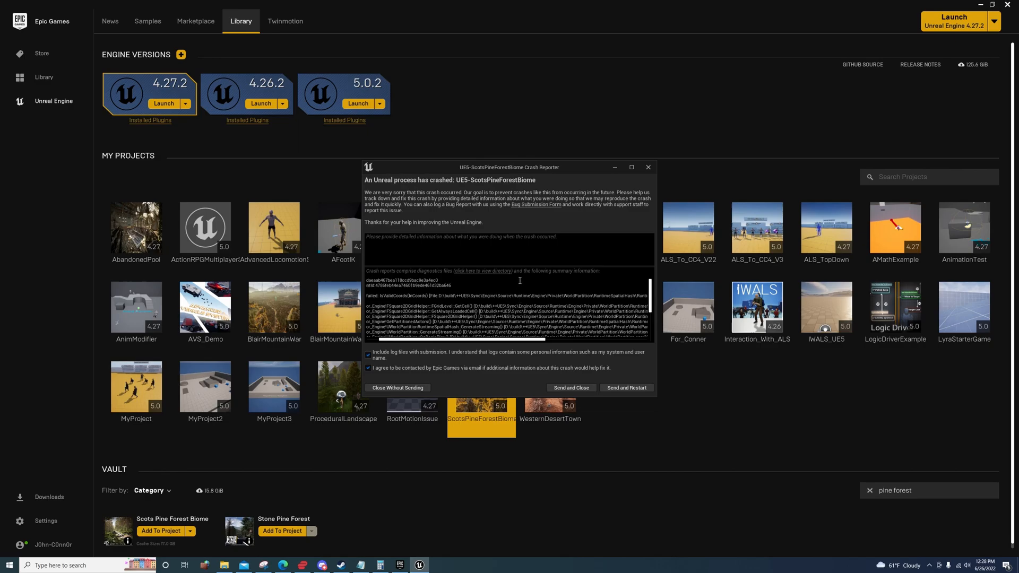
mouse_move(482, 376)
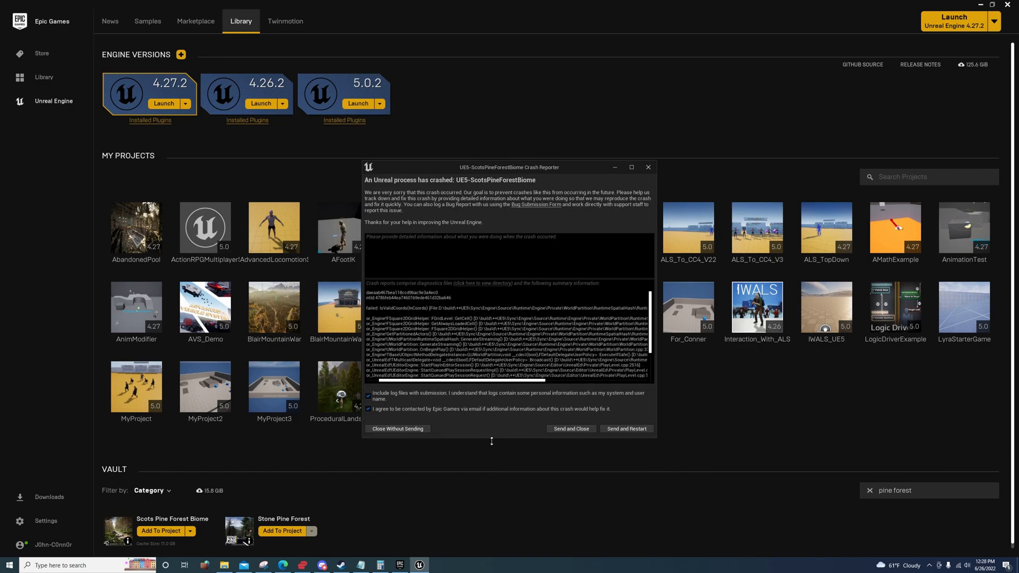
Scroll down the crash log to read more of the IsValidCoords World Partition call stack
scroll(down, 3)
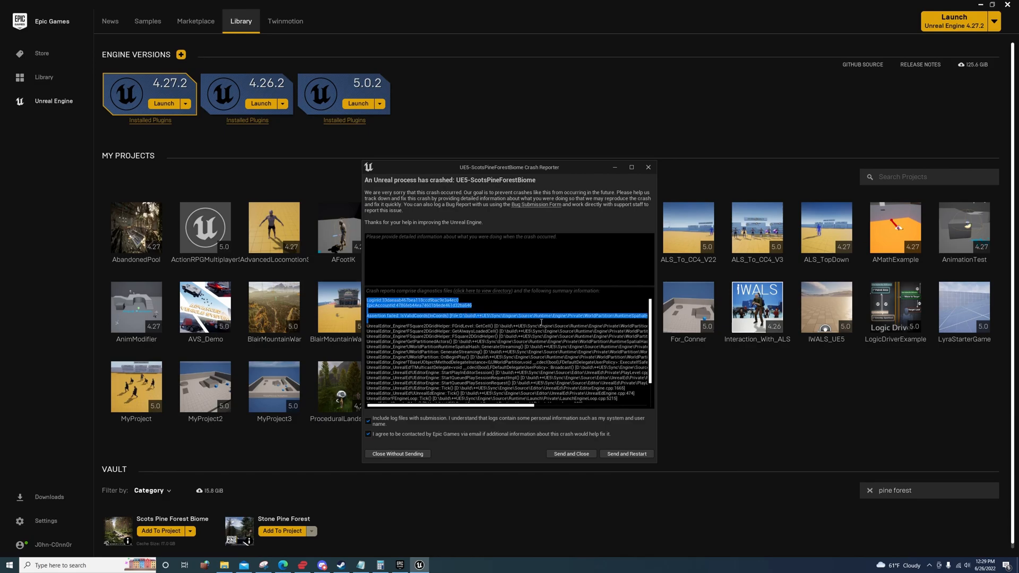
mouse_move(552, 318)
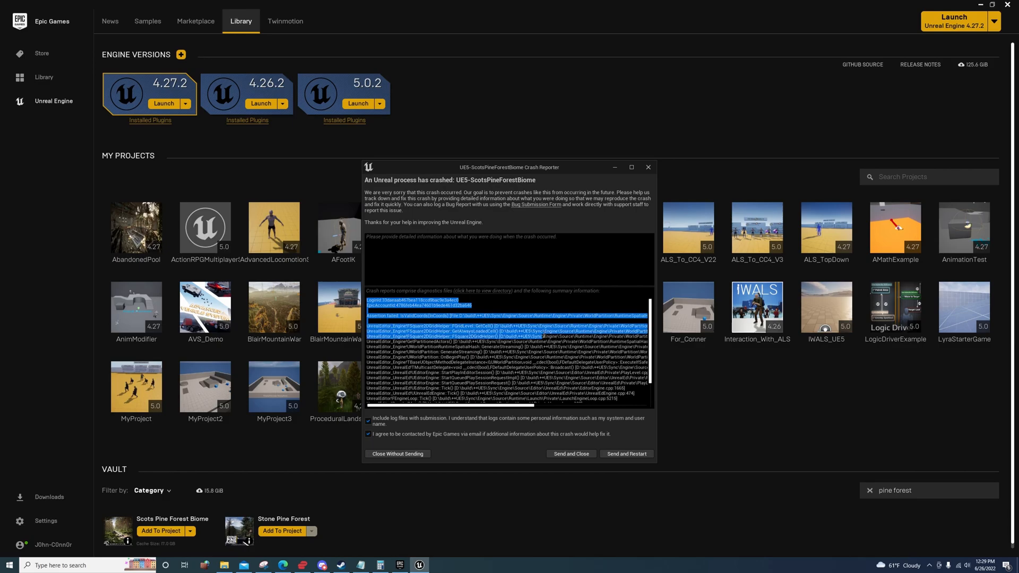
mouse_move(503, 290)
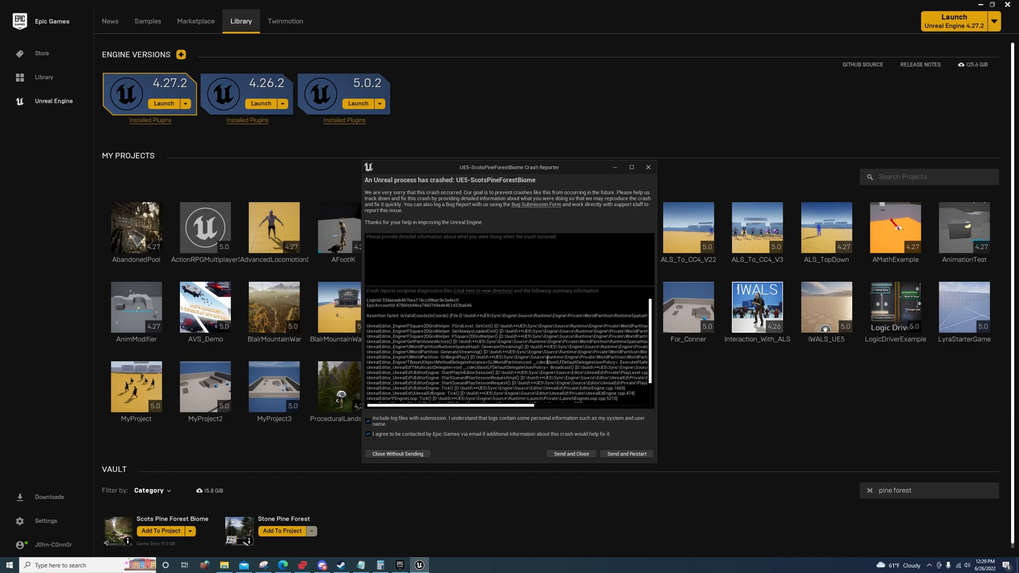
mouse_move(479, 174)
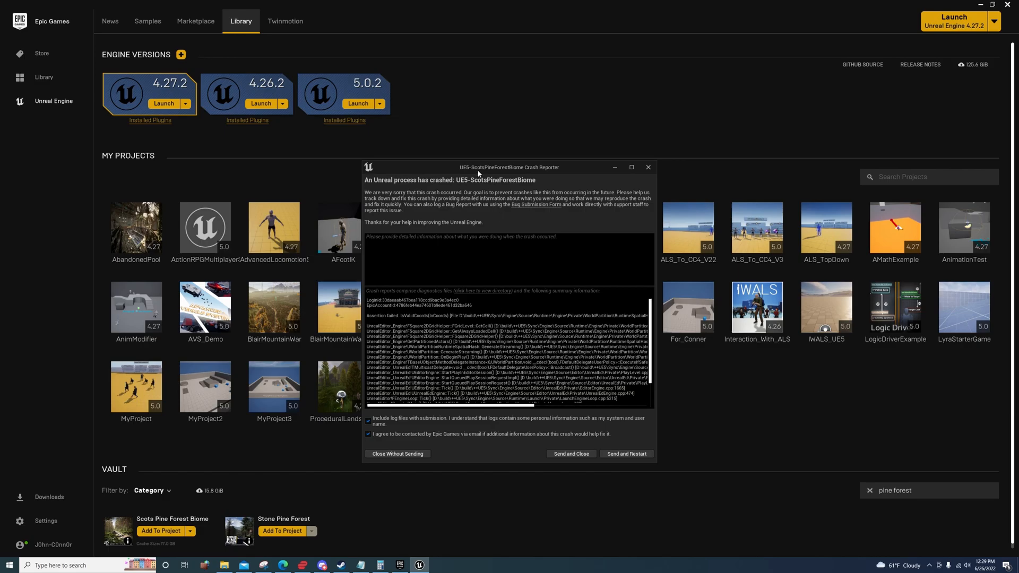
mouse_move(471, 322)
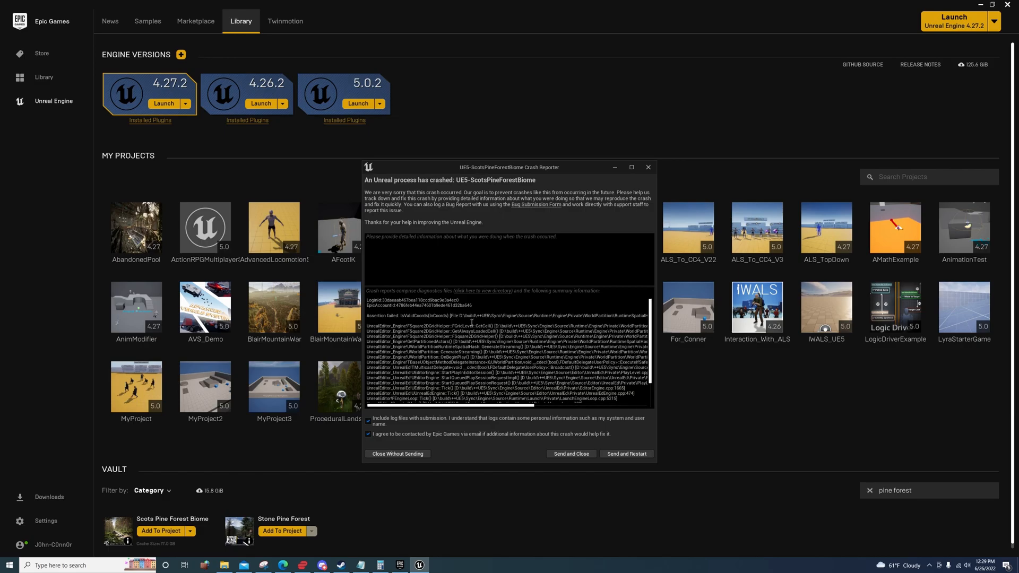
mouse_move(481, 320)
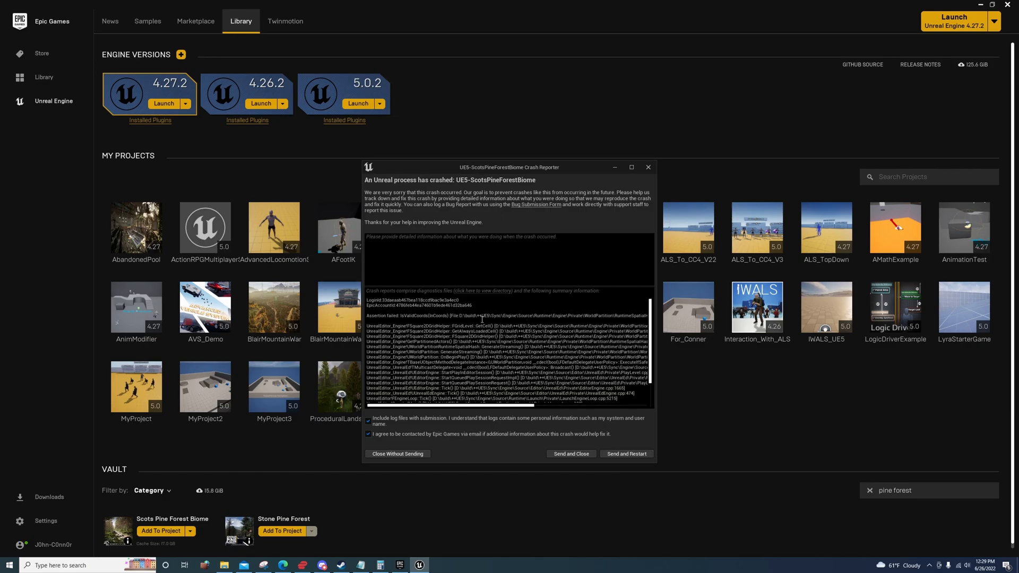
mouse_move(598, 482)
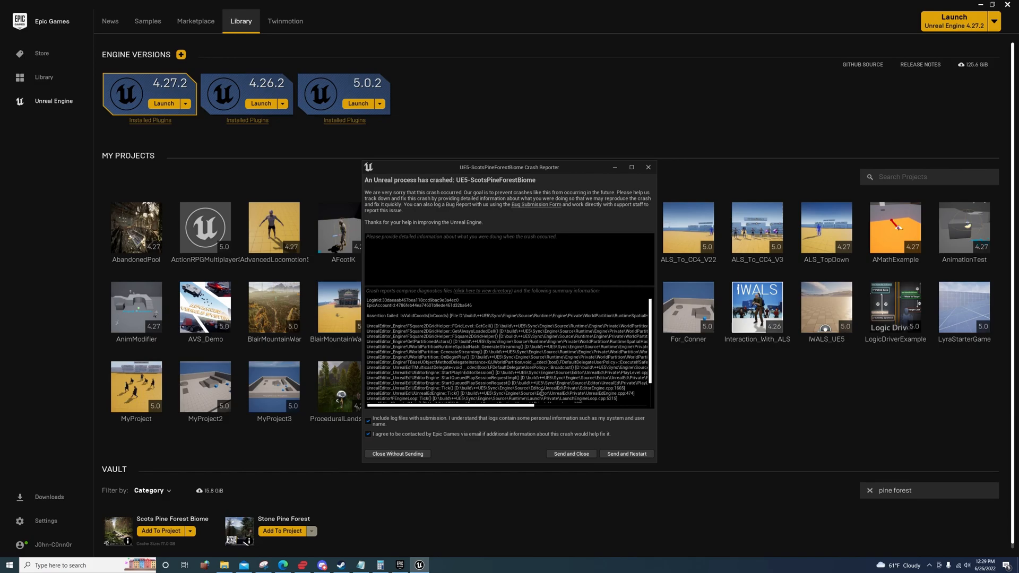
mouse_move(493, 412)
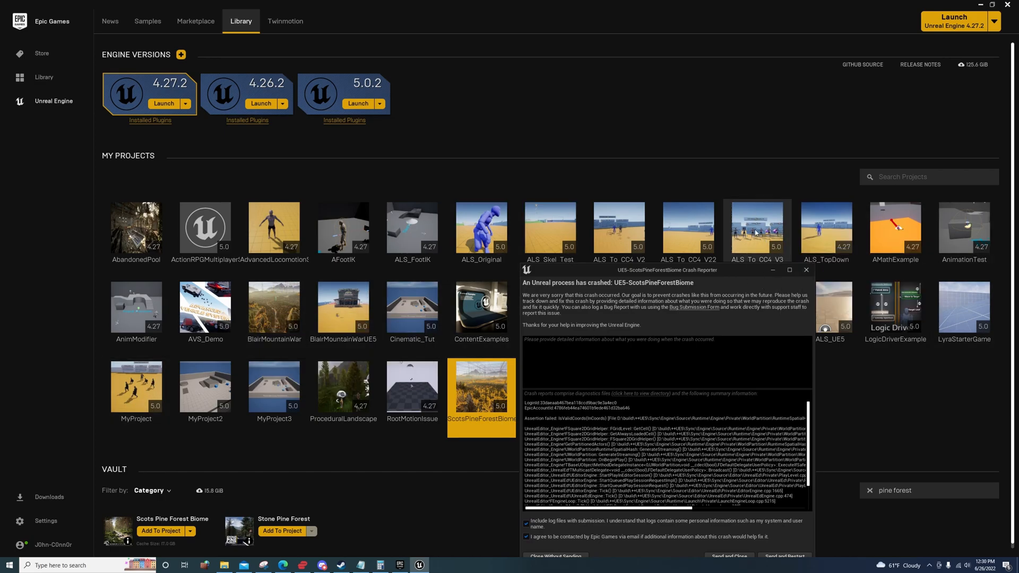
mouse_move(763, 219)
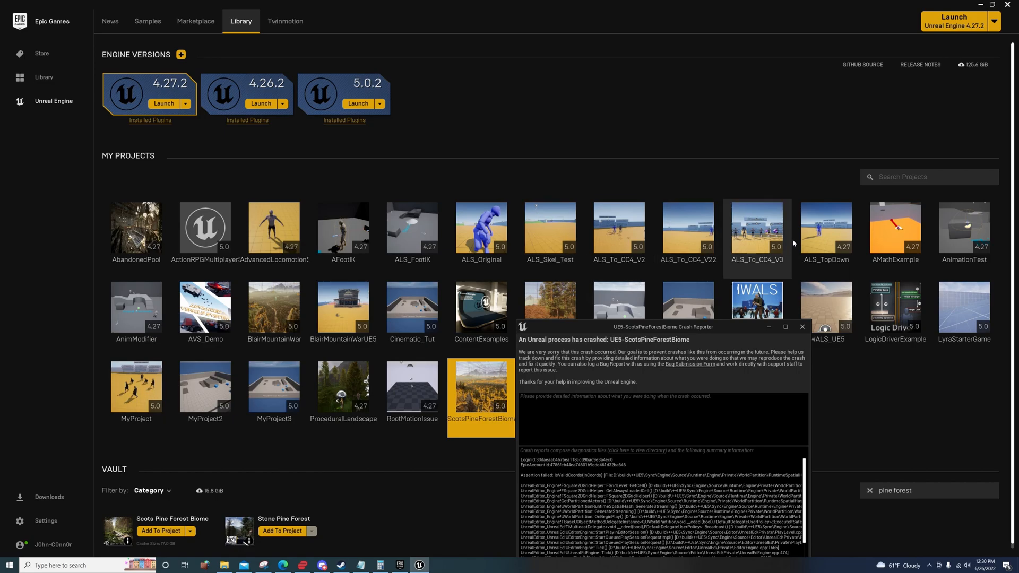
Reposition the Crash Reporter window rightward over the ScotsPineForestBiome project library
click(802, 327)
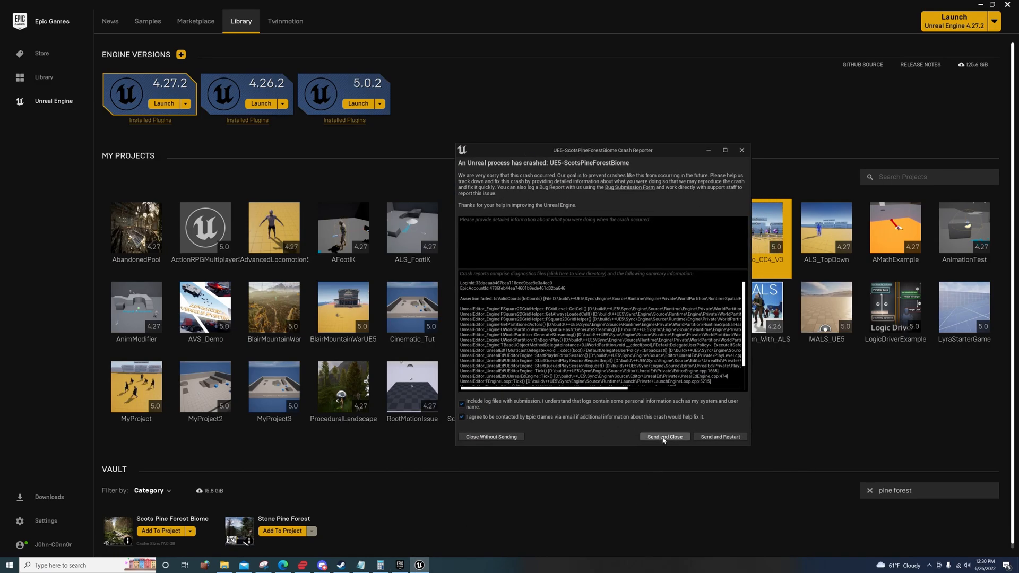
mouse_move(641, 436)
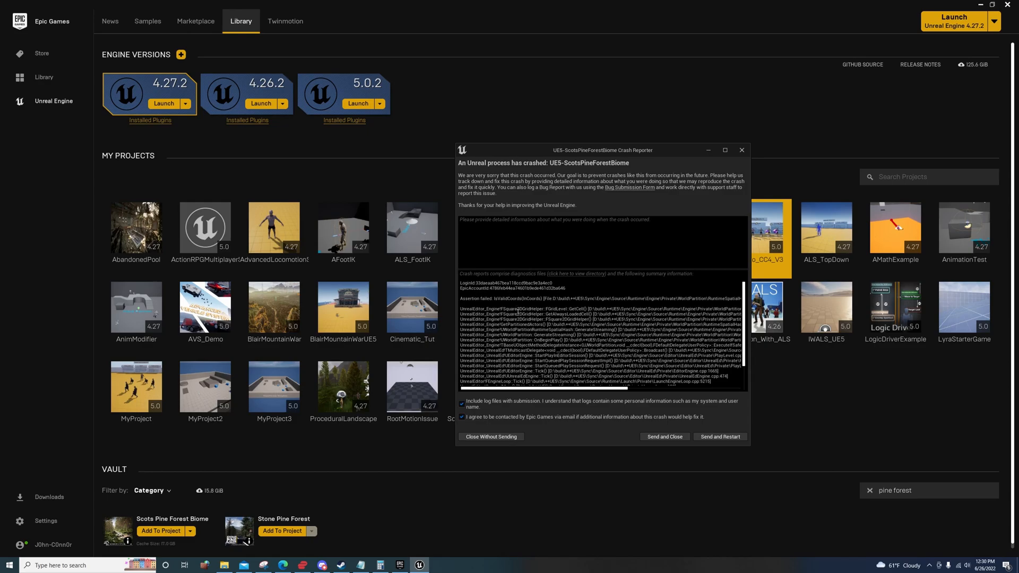
mouse_move(575, 297)
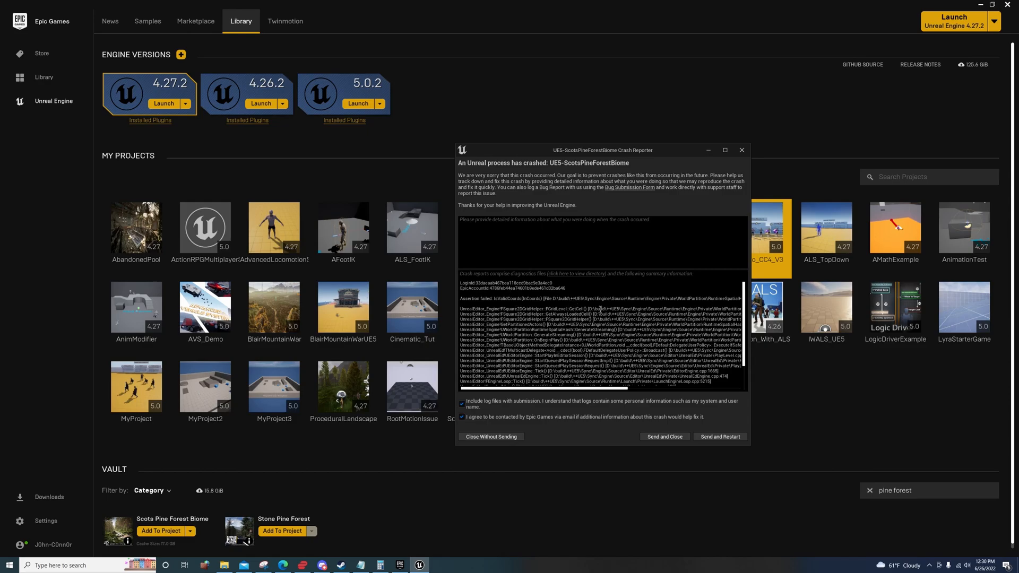
mouse_move(646, 397)
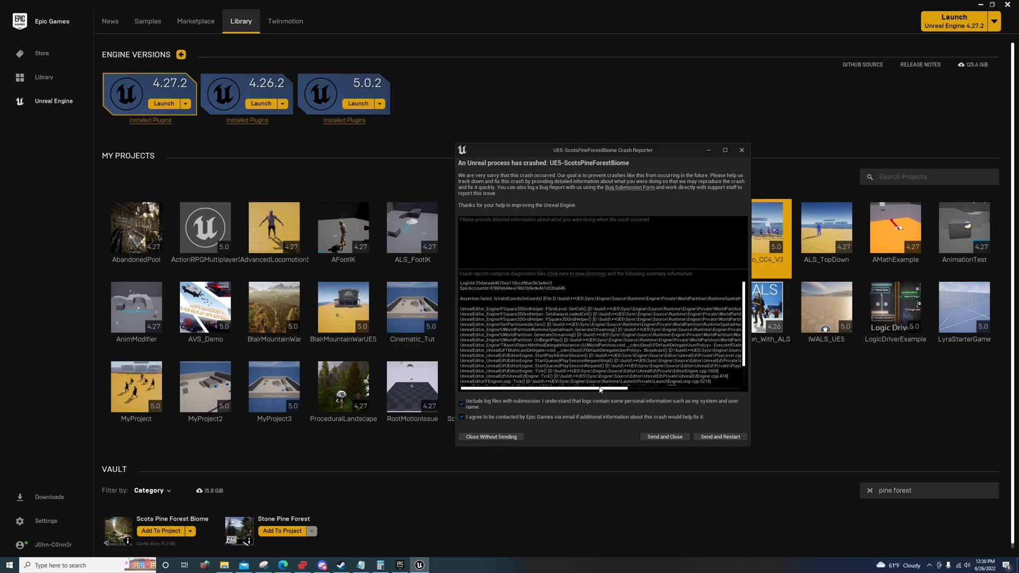
mouse_move(677, 435)
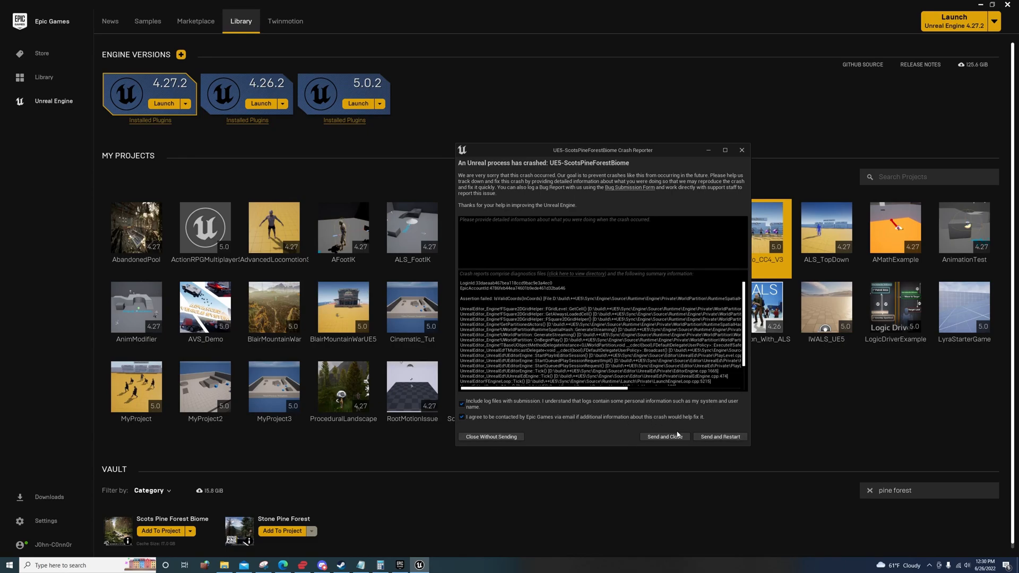